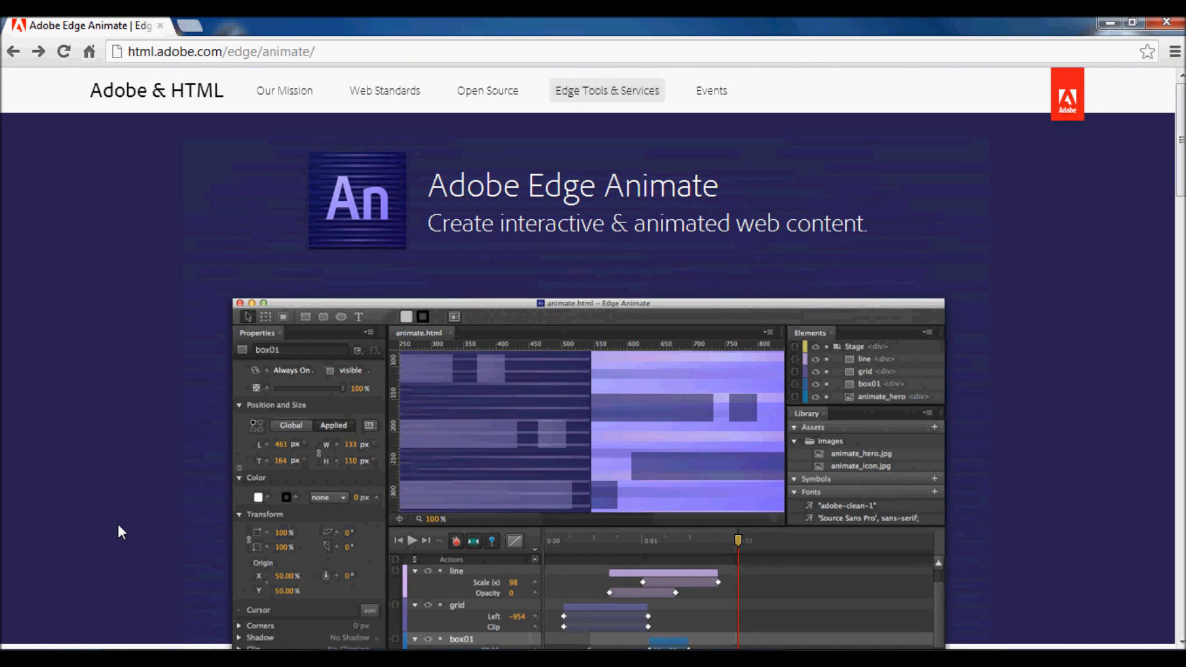
mouse_move(227, 189)
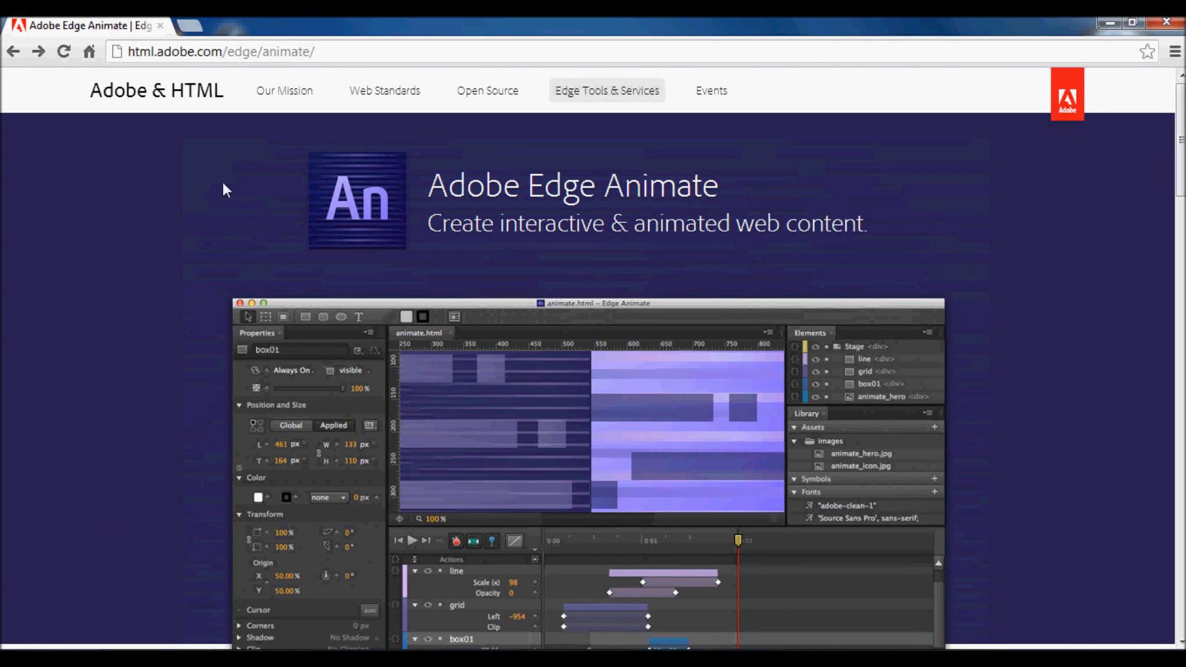
Step: Browse the Adobe Edge Animate product page in Chrome and start a new Edge Animate composition
click(220, 52)
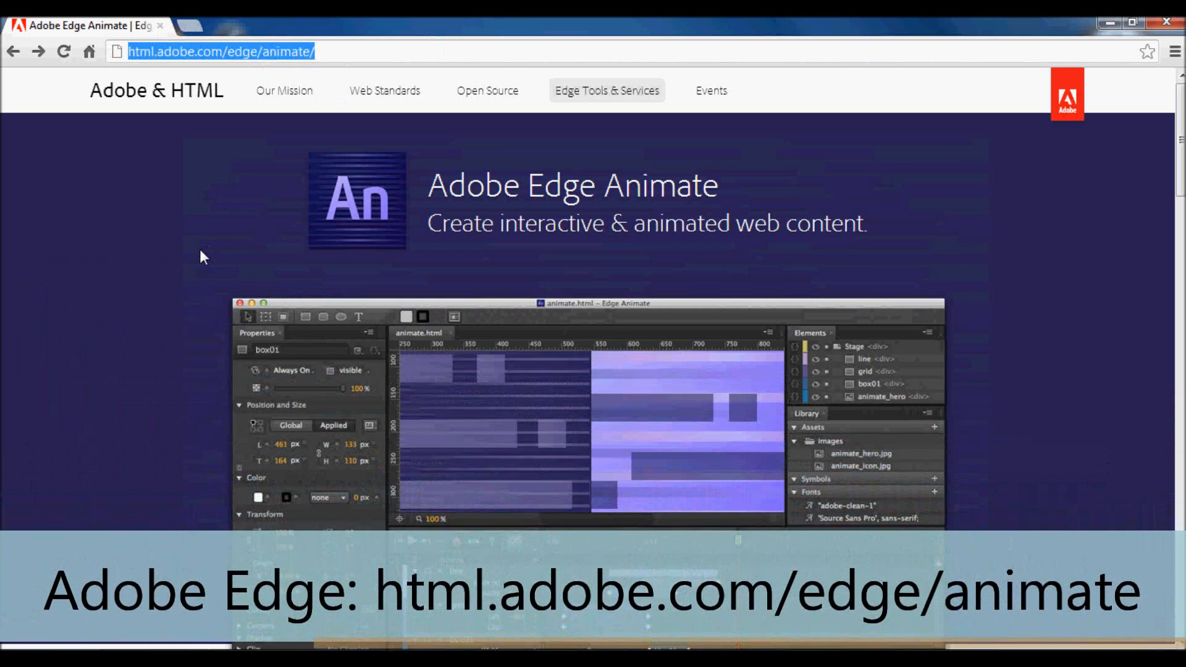
scroll(down, 3)
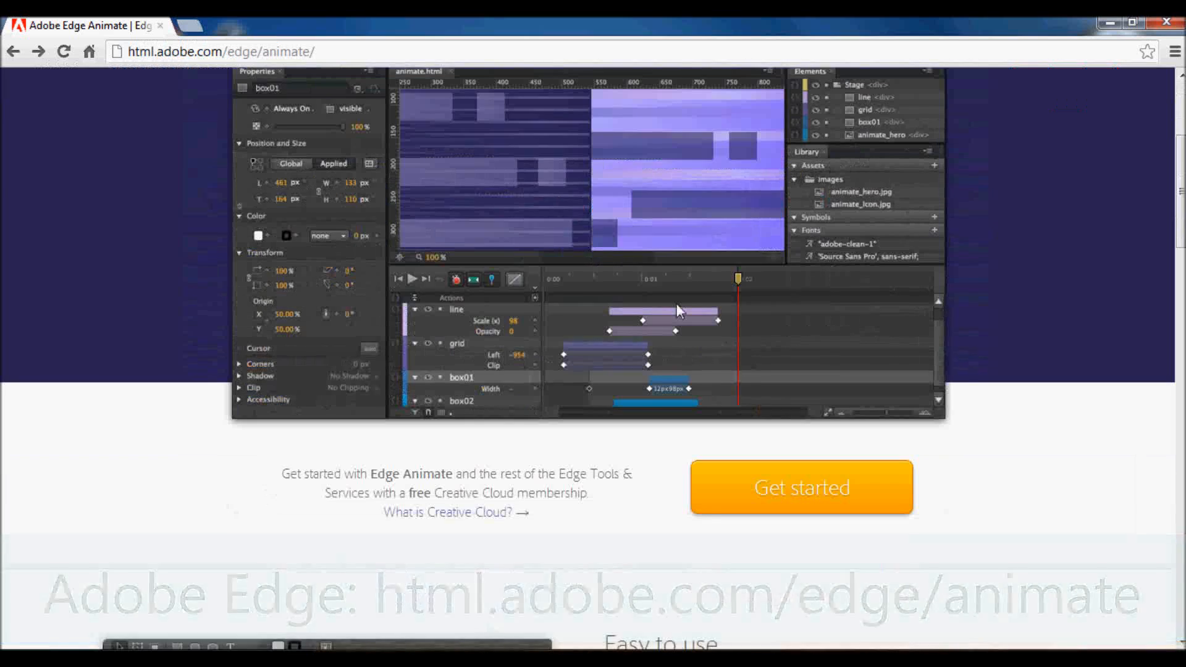
click(800, 487)
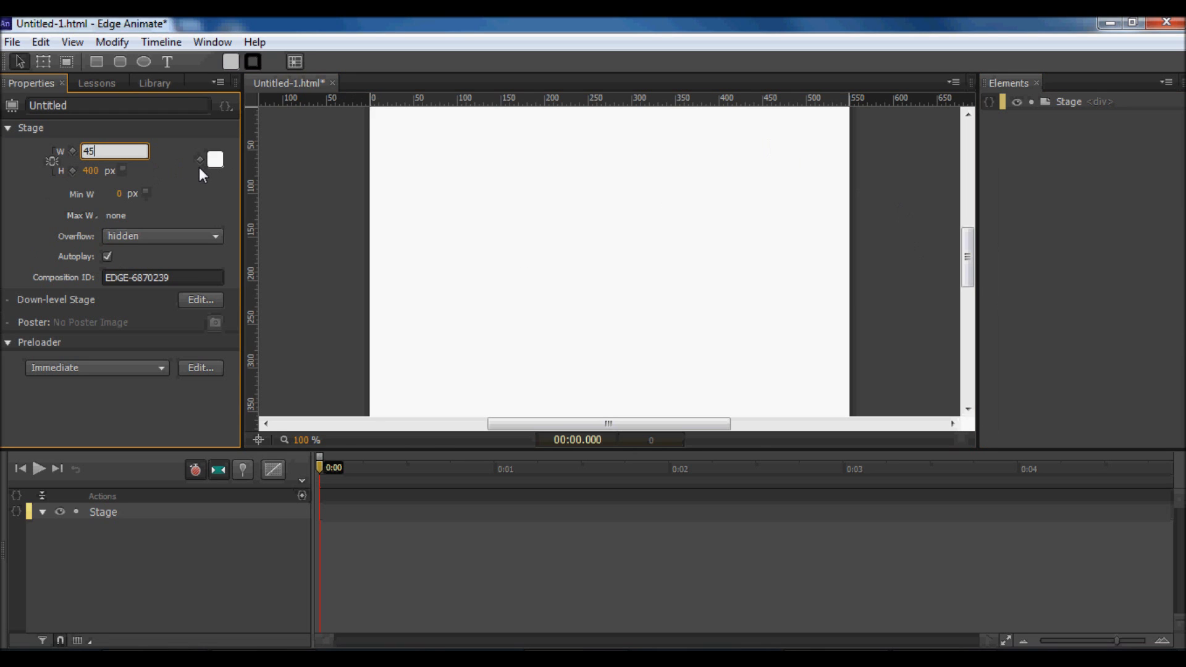
Step: Size the stage to 450 by 300 px and give it a blue background colour
click(114, 170)
text(300)
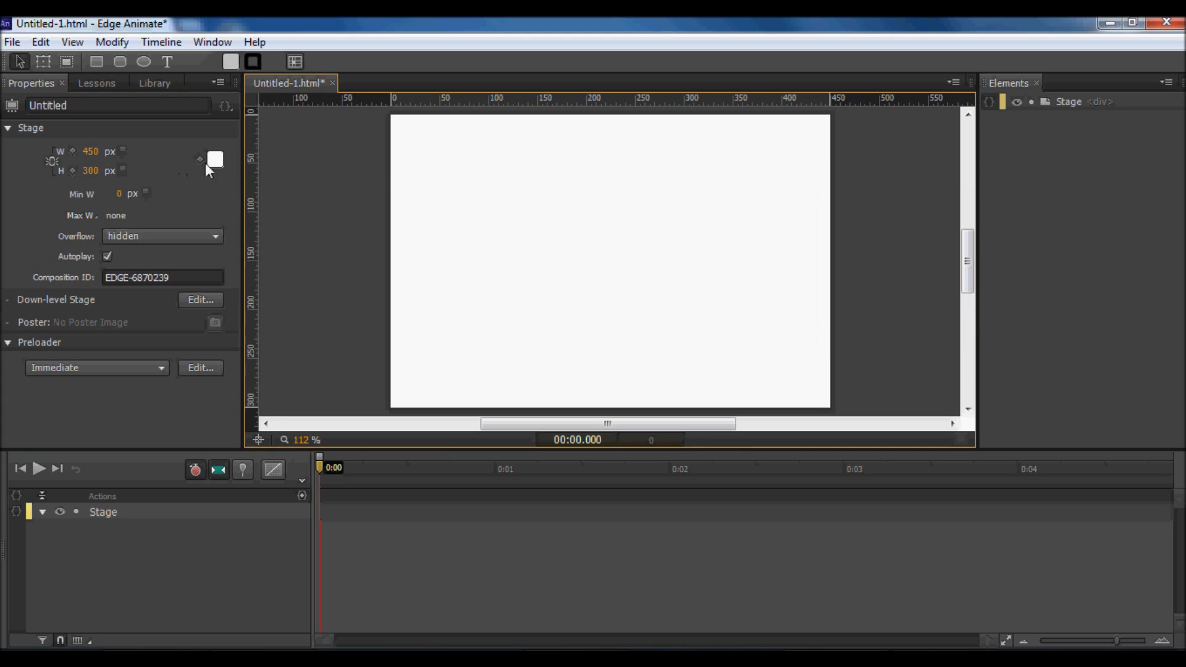
click(214, 159)
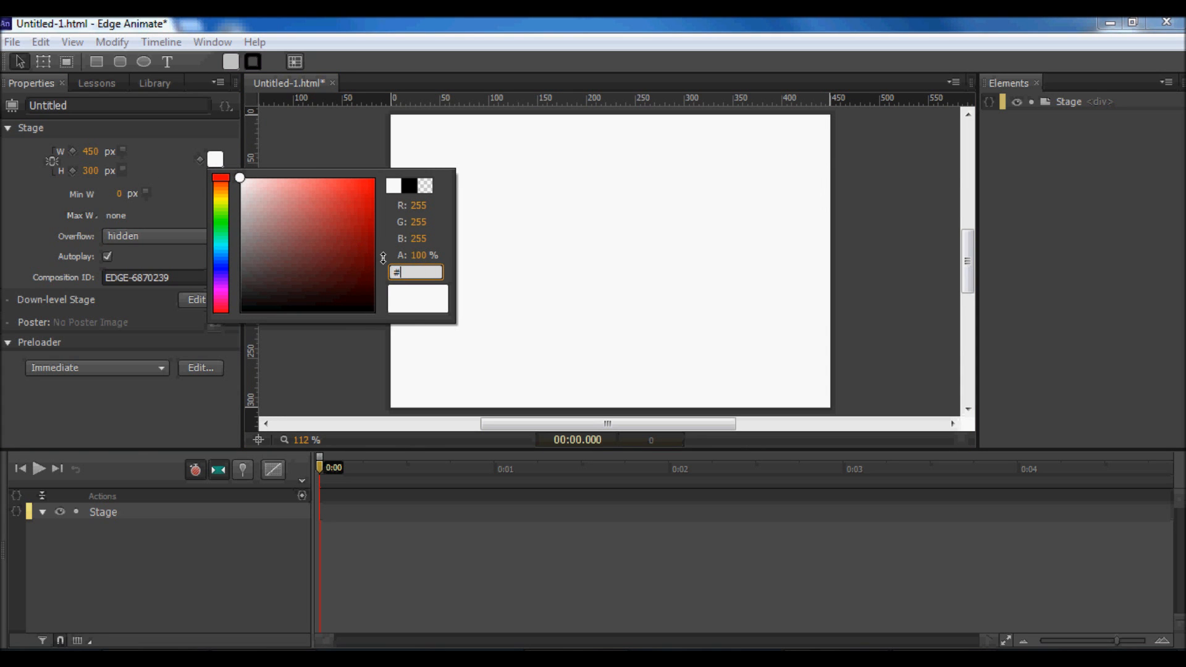
text(3b)
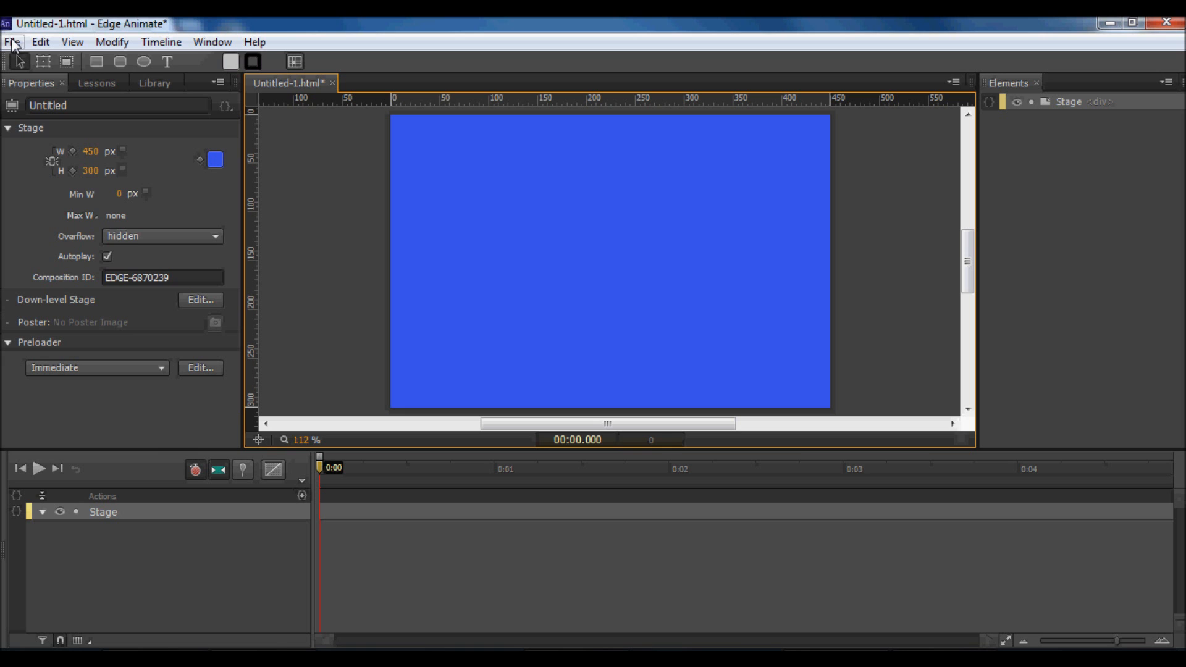
Step: Import Logo.png and shrink it proportionally into the stage's top-left corner
click(12, 42)
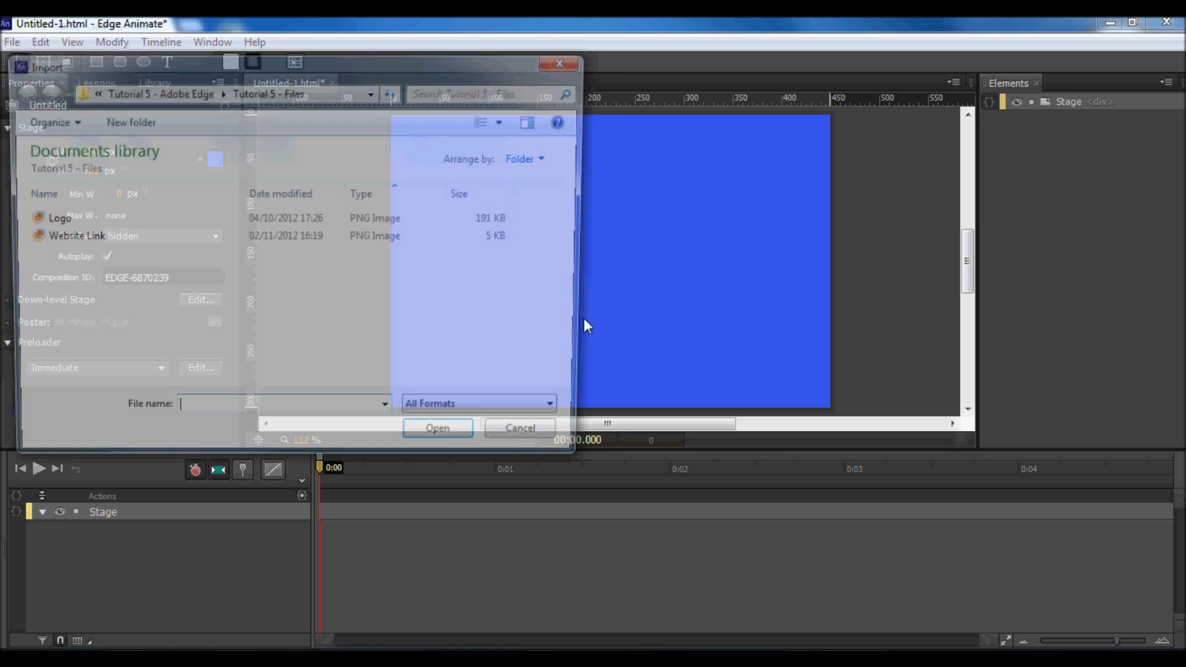
click(437, 428)
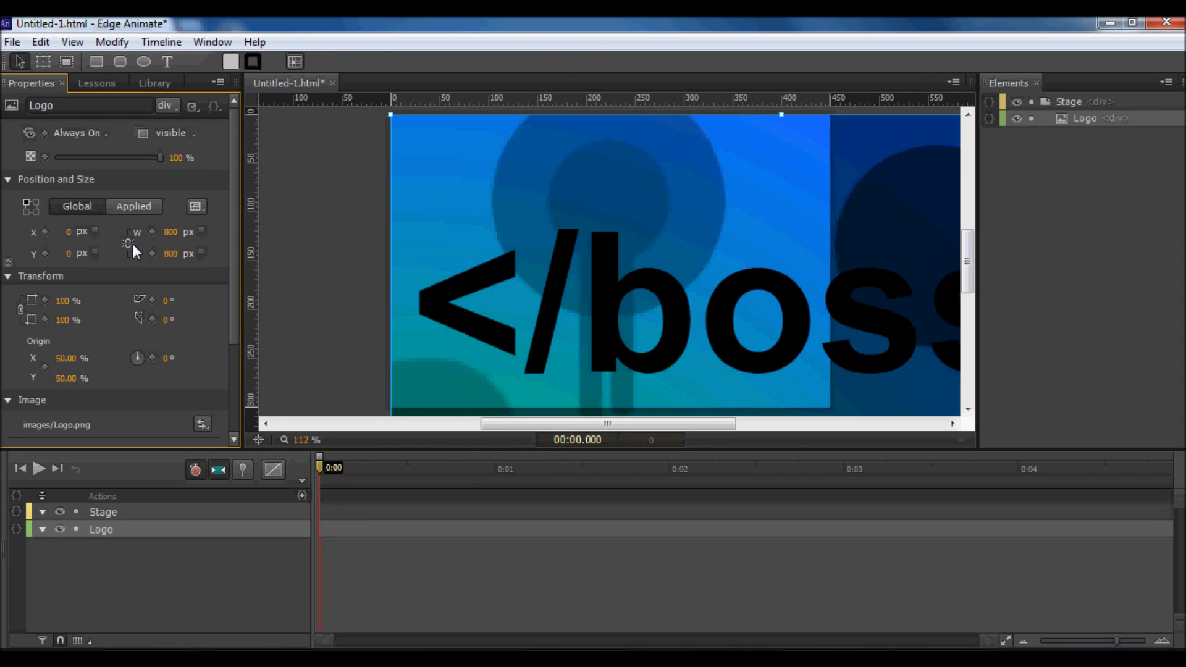
click(193, 231)
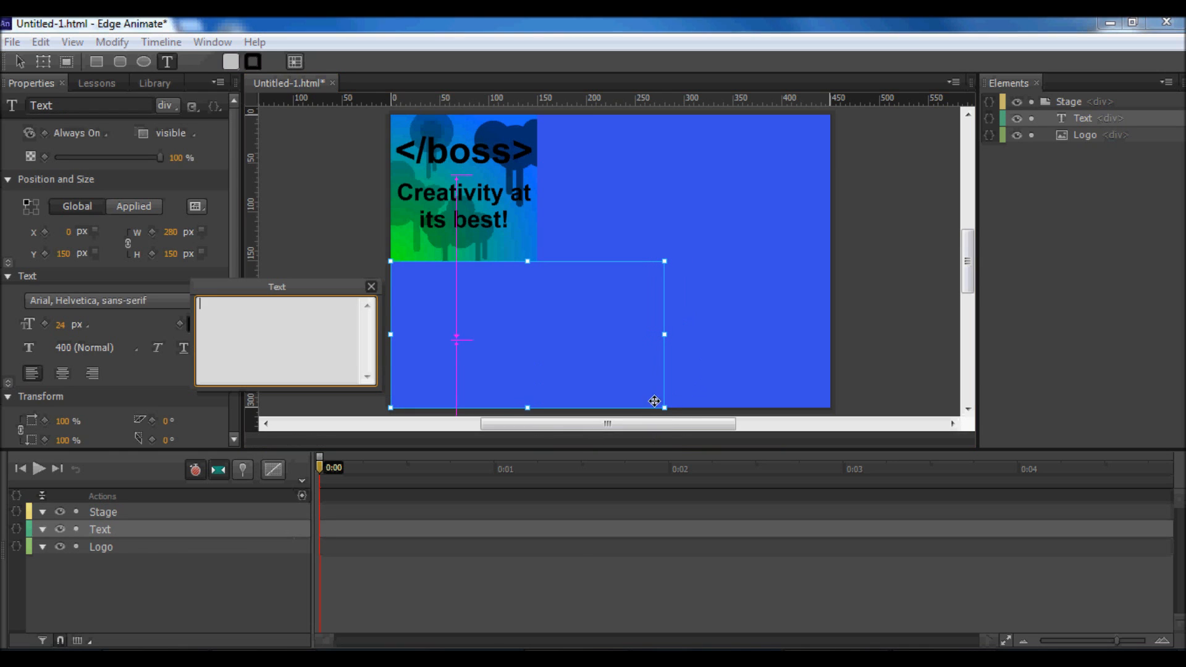
Step: Enter 'YouTube Channel' in the text box at 62 px, Semi Bold weight
text(Y)
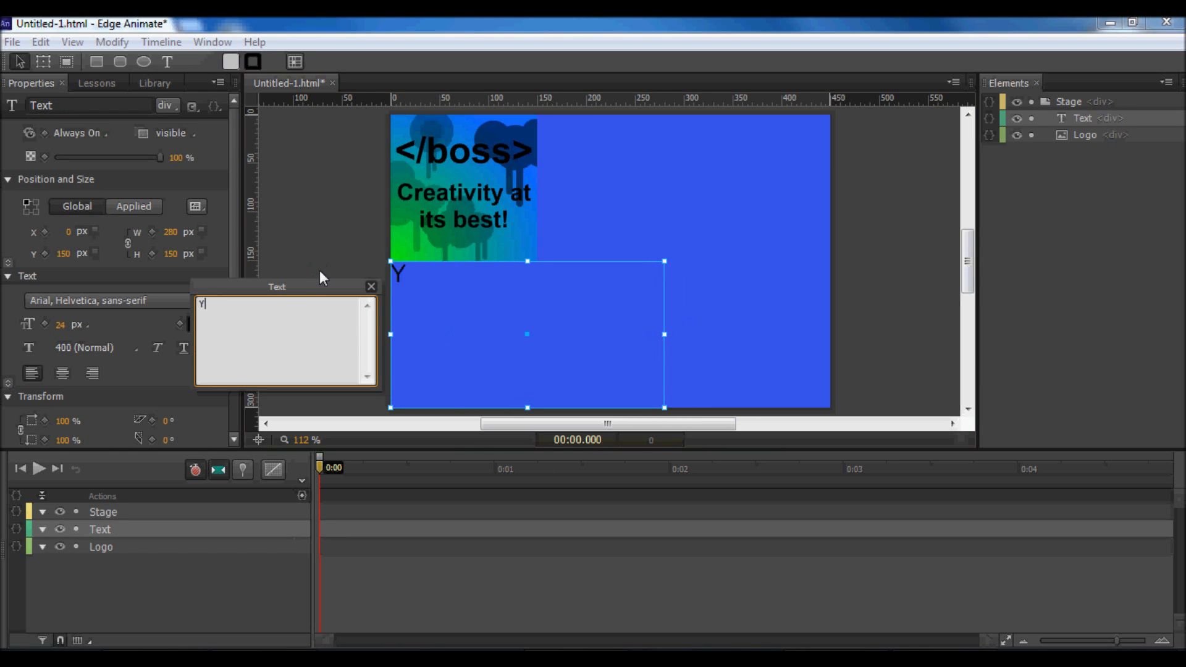
text(ouTube Channel)
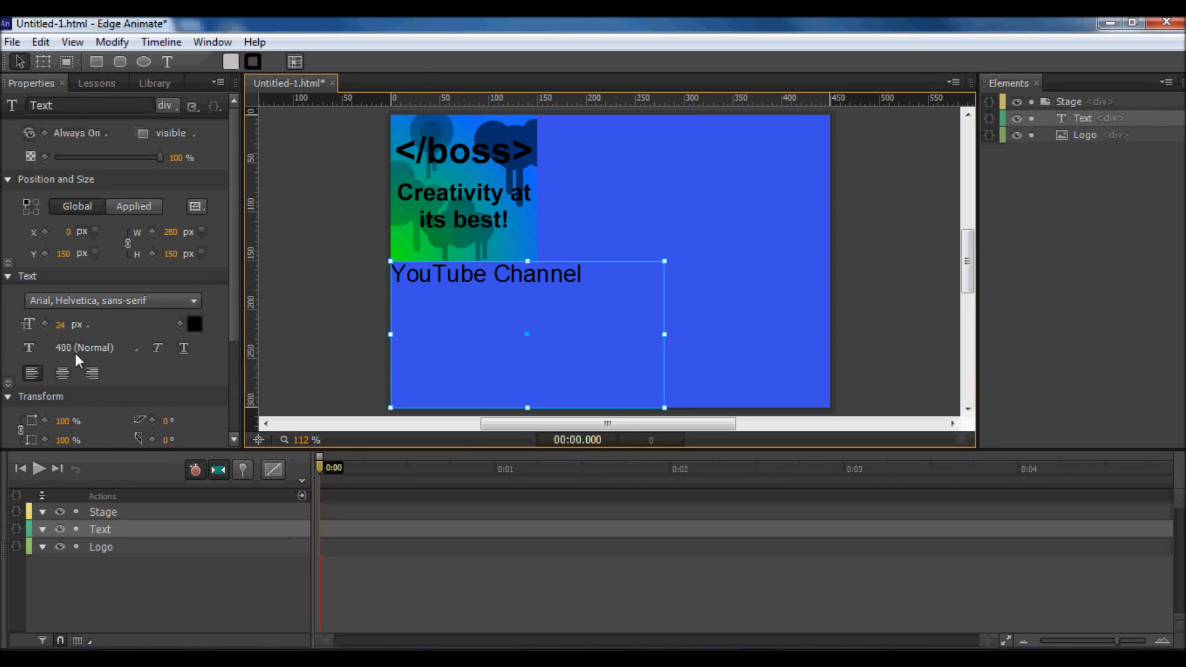
text(62)
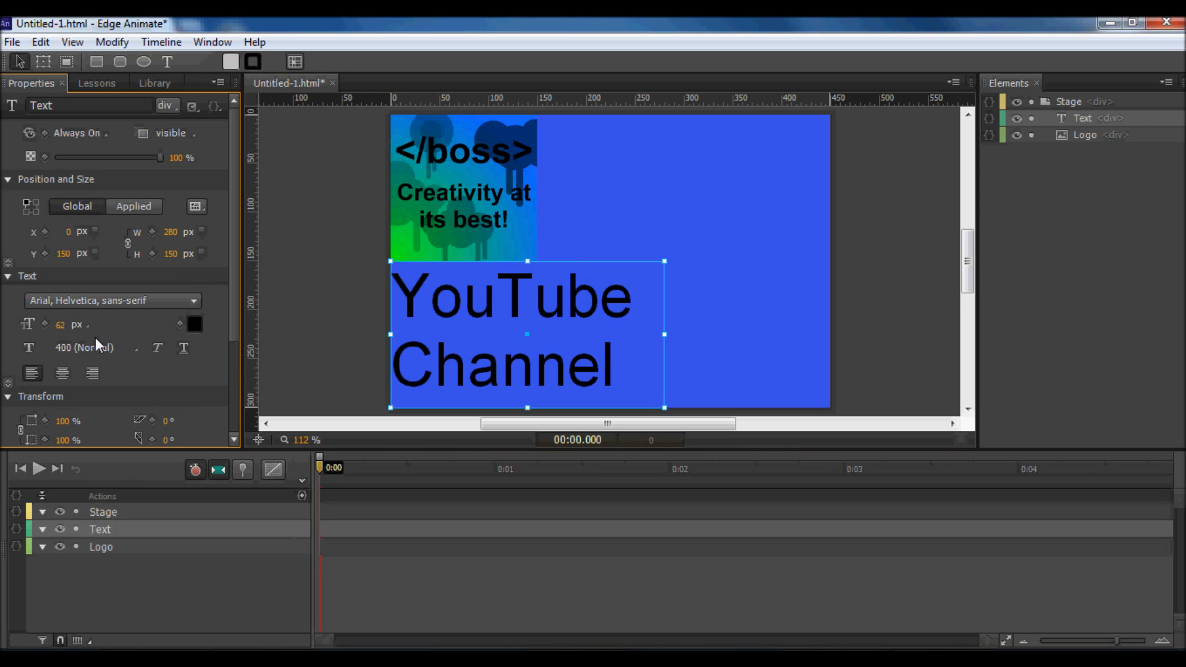
click(83, 347)
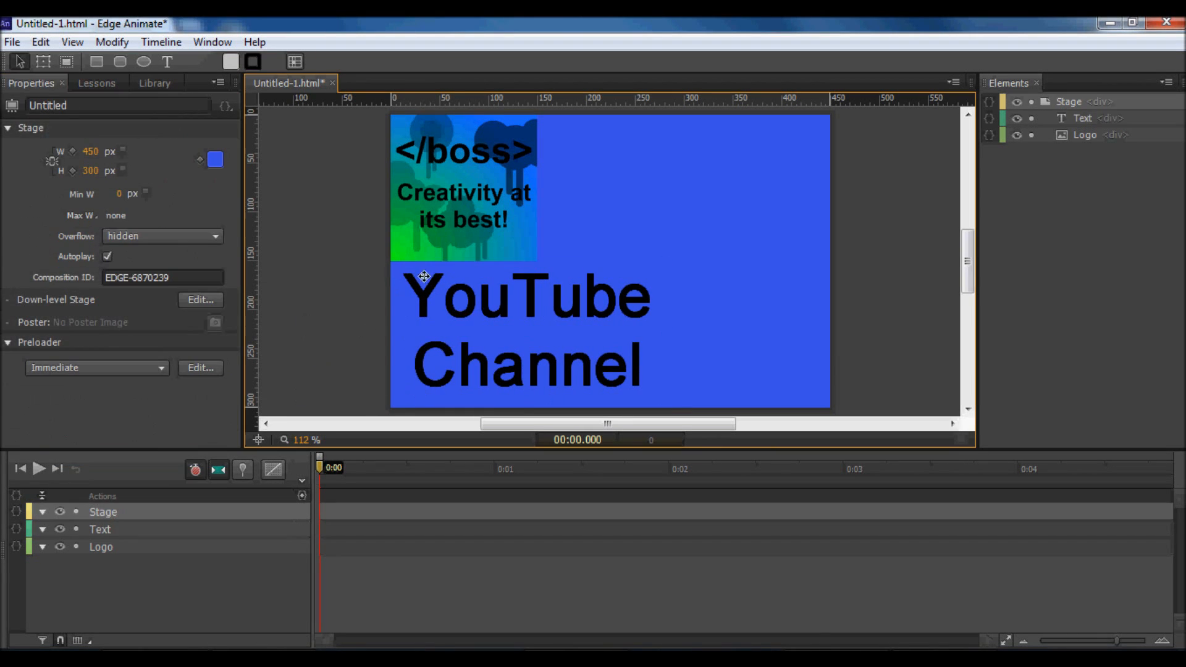
Step: Import Website Link.png and place it in the stage's bottom-right corner
click(13, 42)
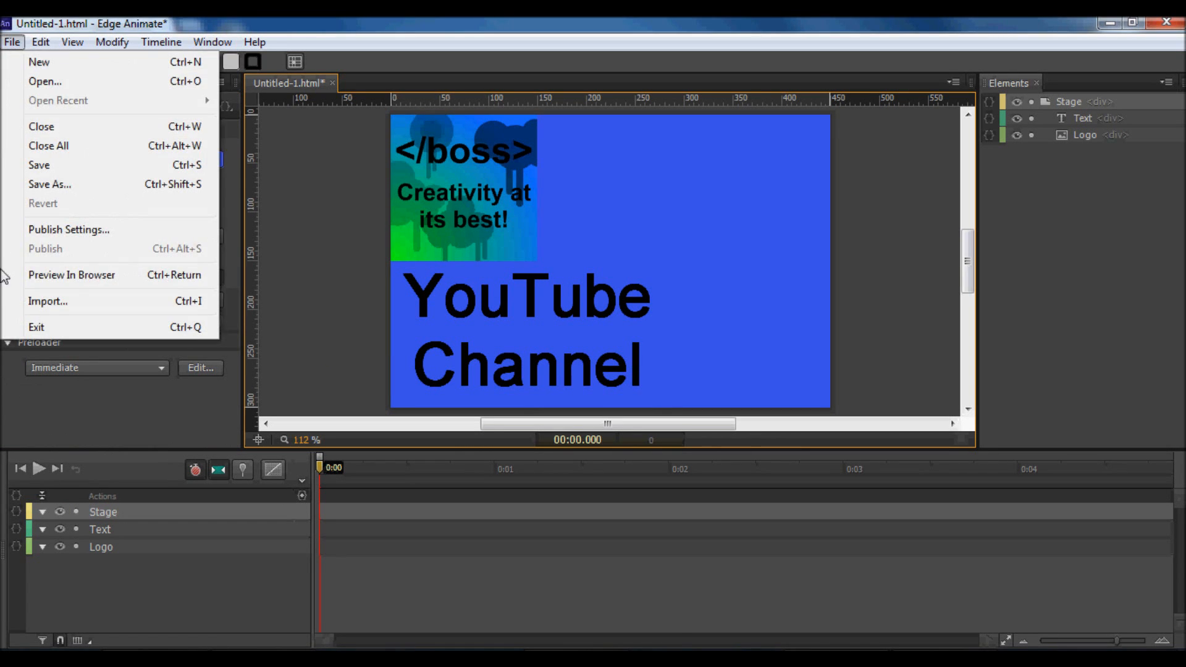
click(48, 301)
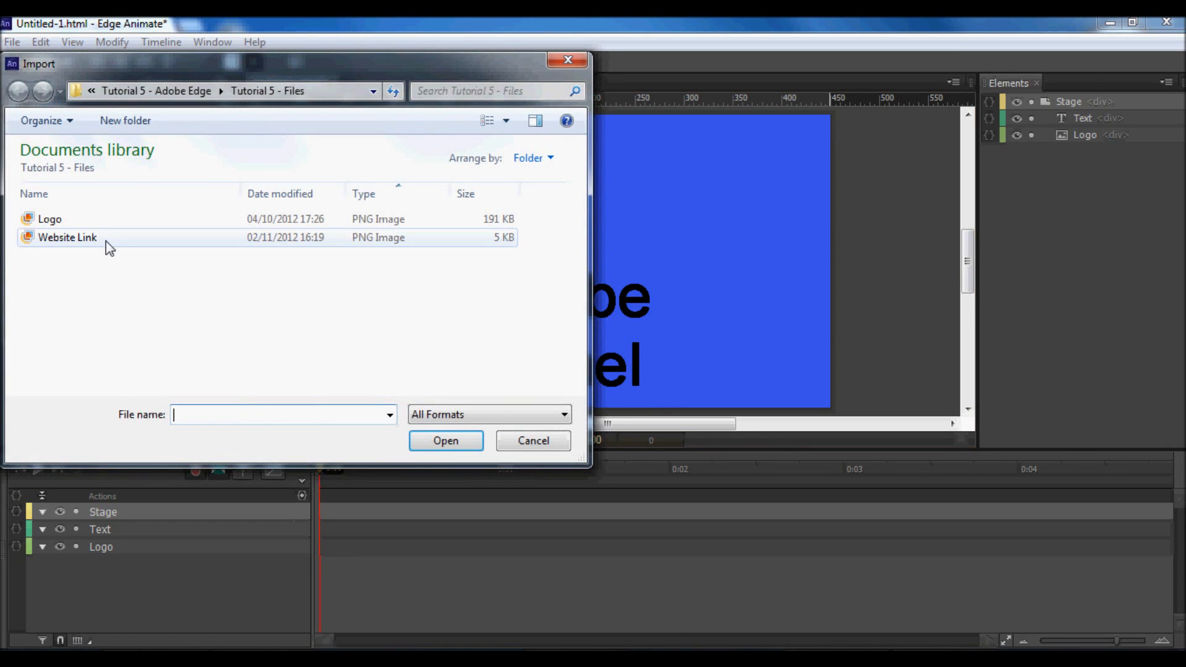
double_click(67, 238)
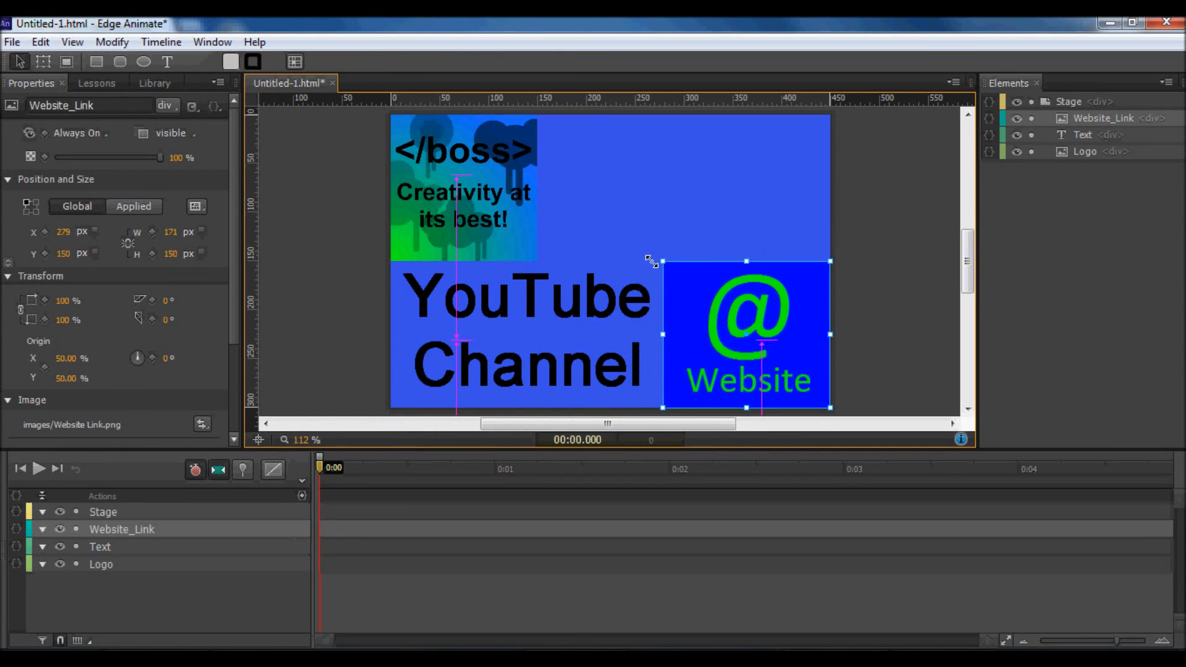
drag(684, 262, 688, 266)
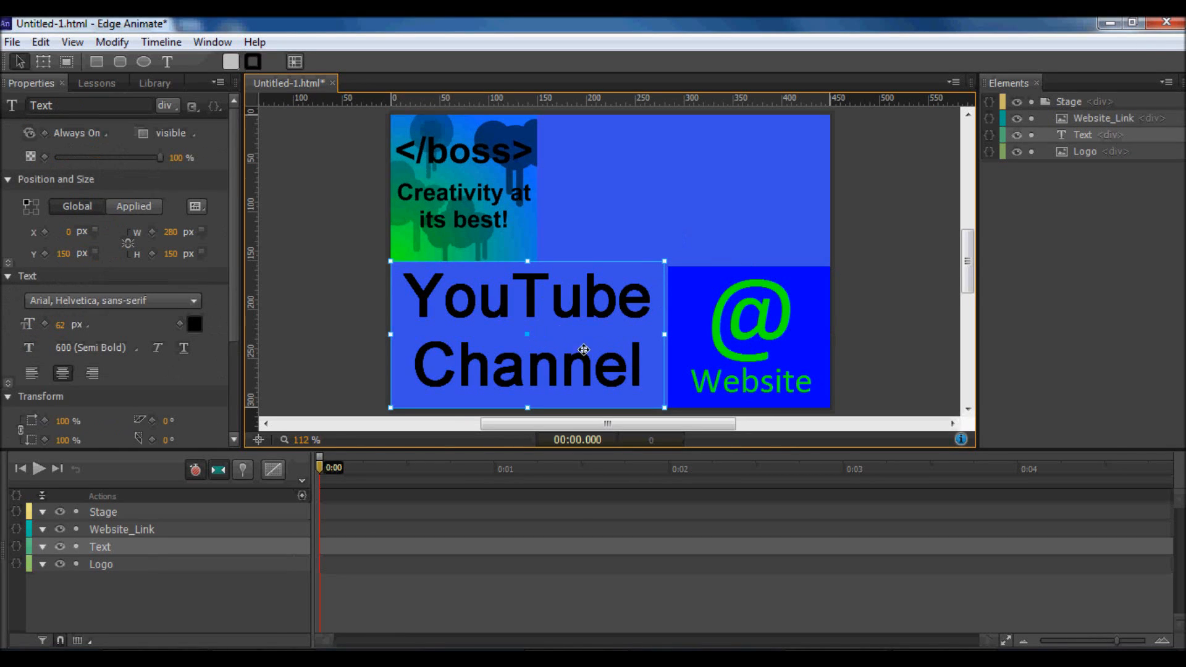
Step: Give the YouTube Channel text a pointer hand cursor and list its available events
scroll(down, 3)
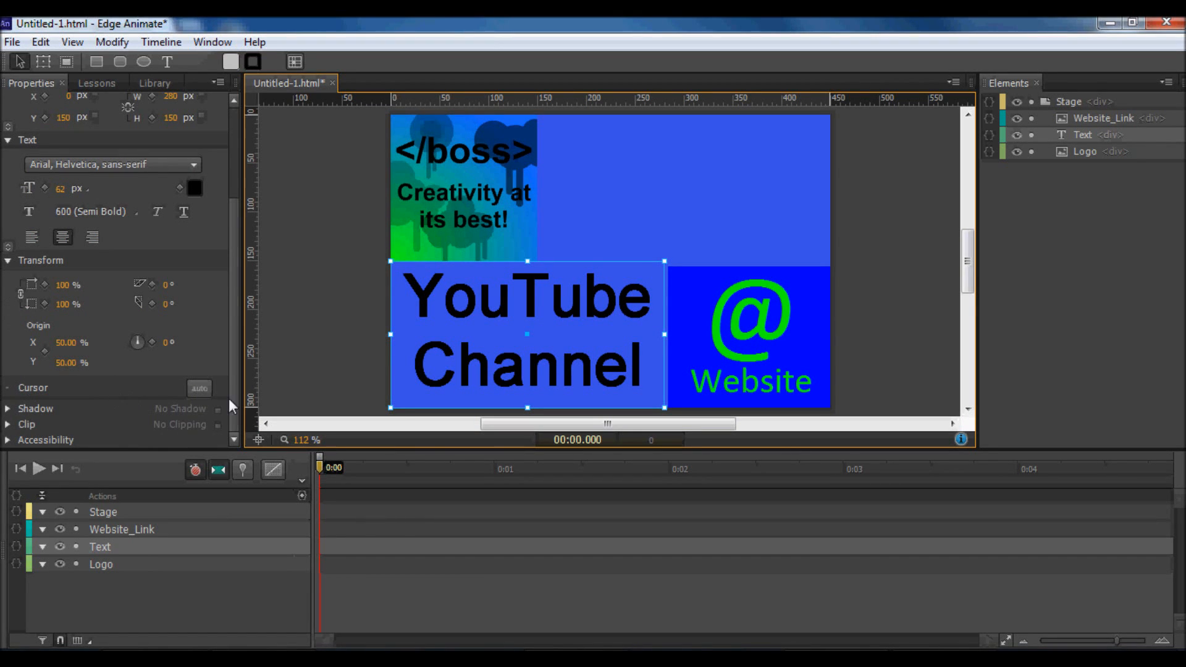
click(199, 388)
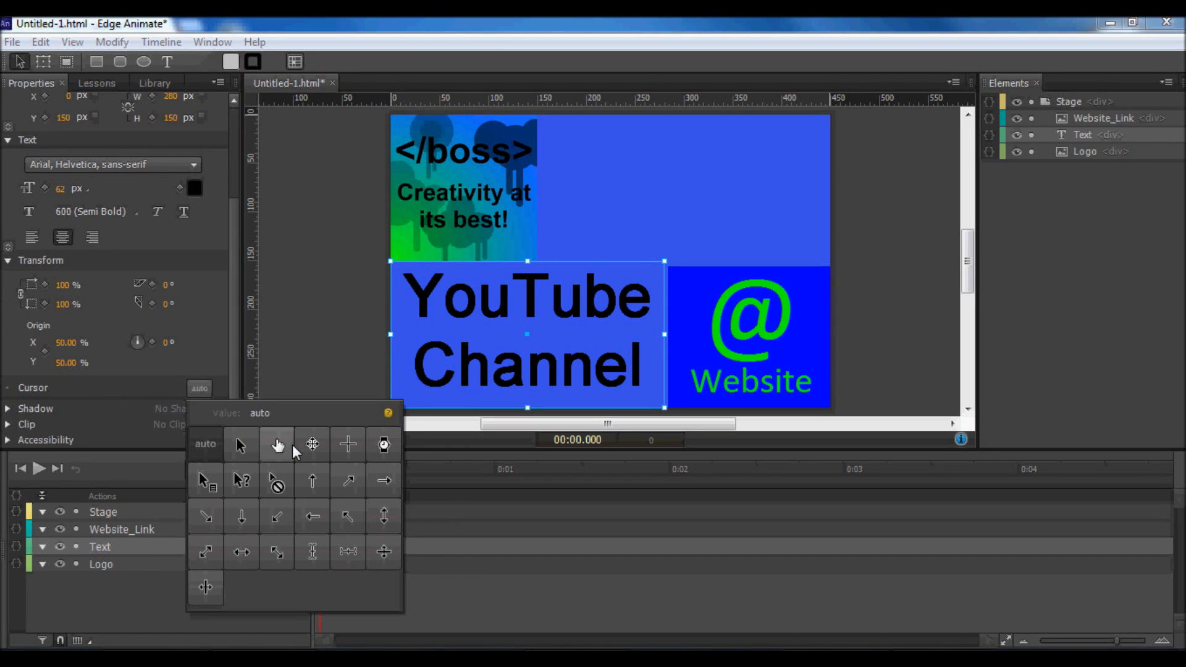
click(277, 443)
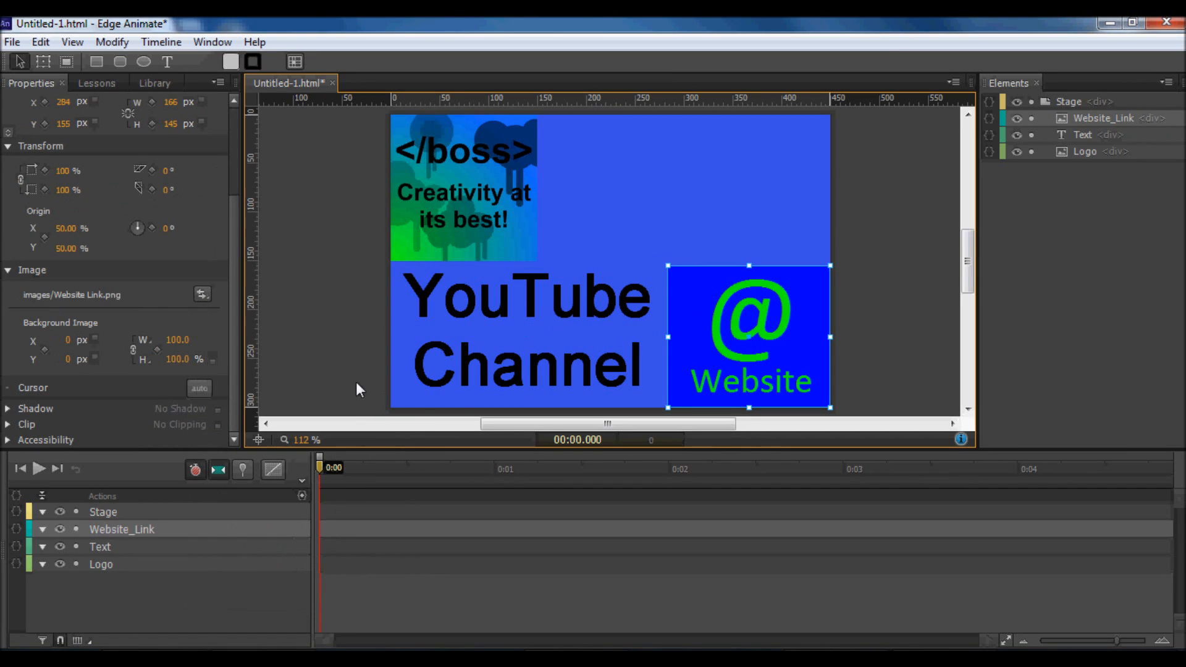
click(199, 387)
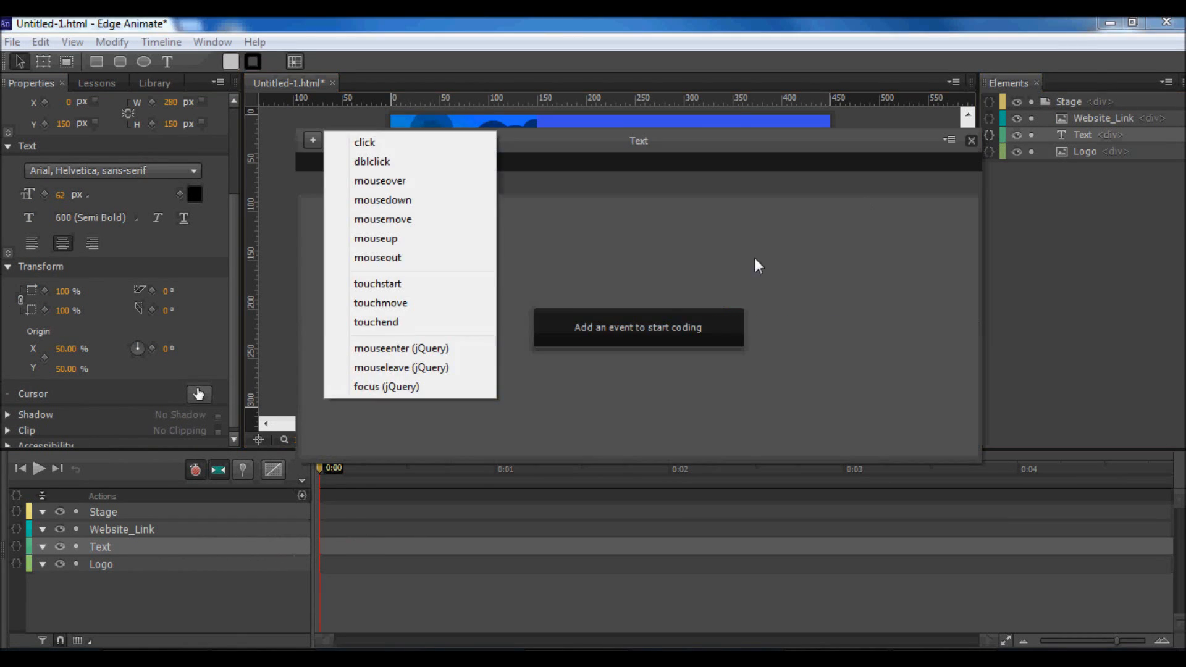
click(365, 142)
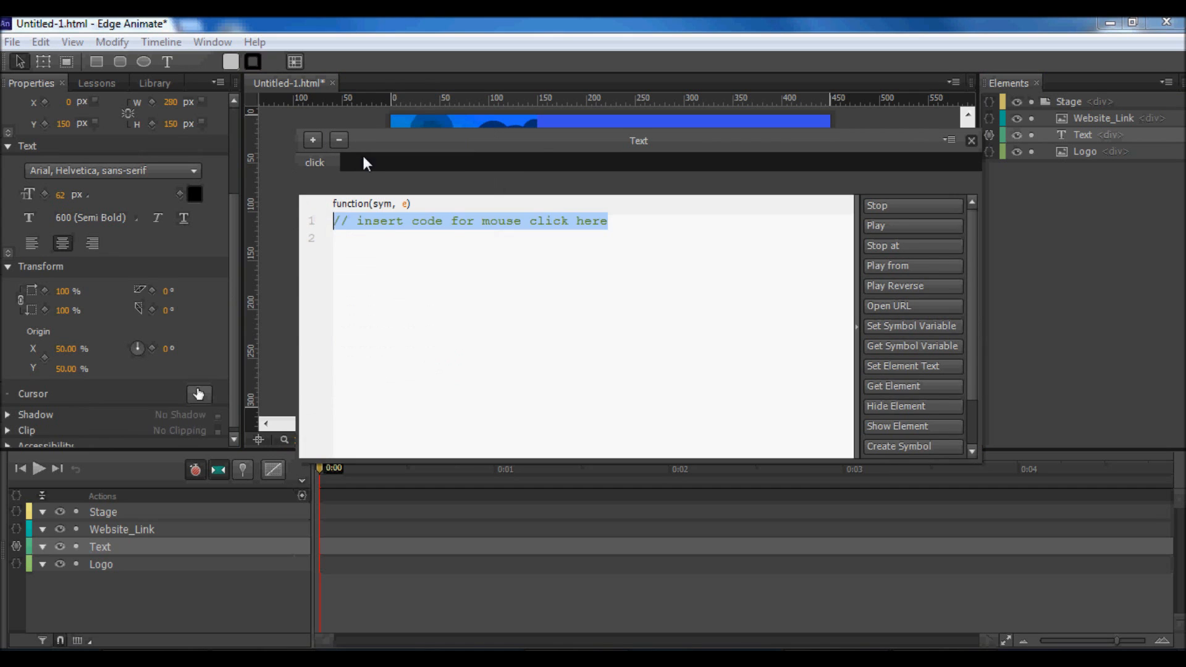
text(window.code)
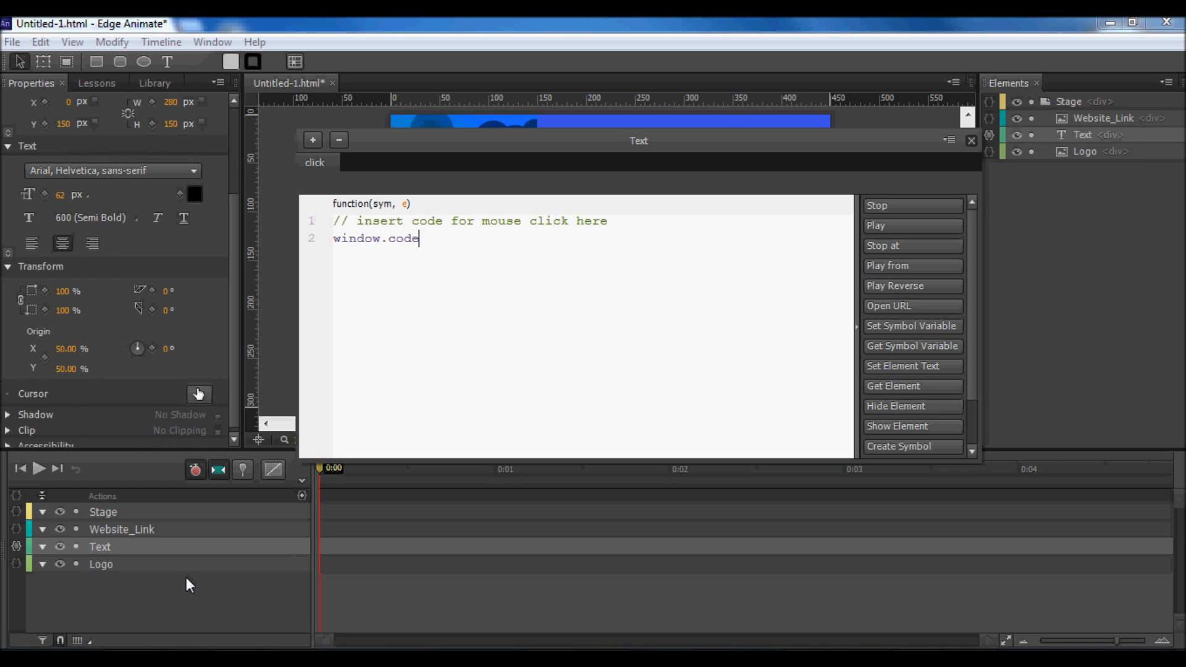
text(open)
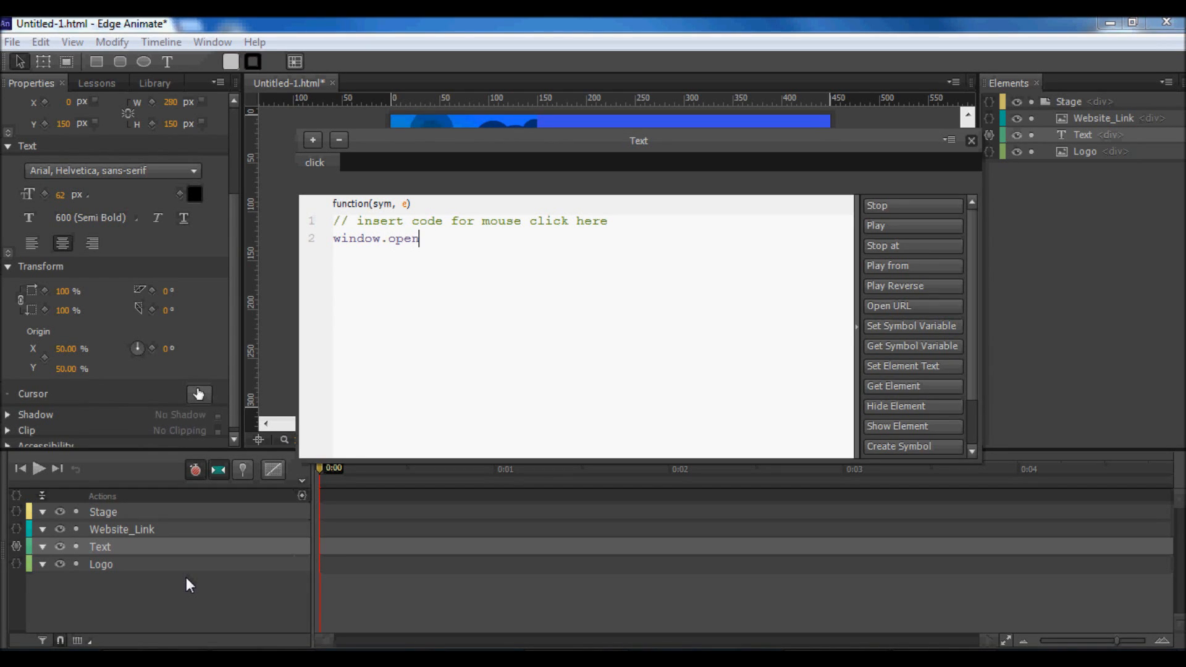
text(("http)
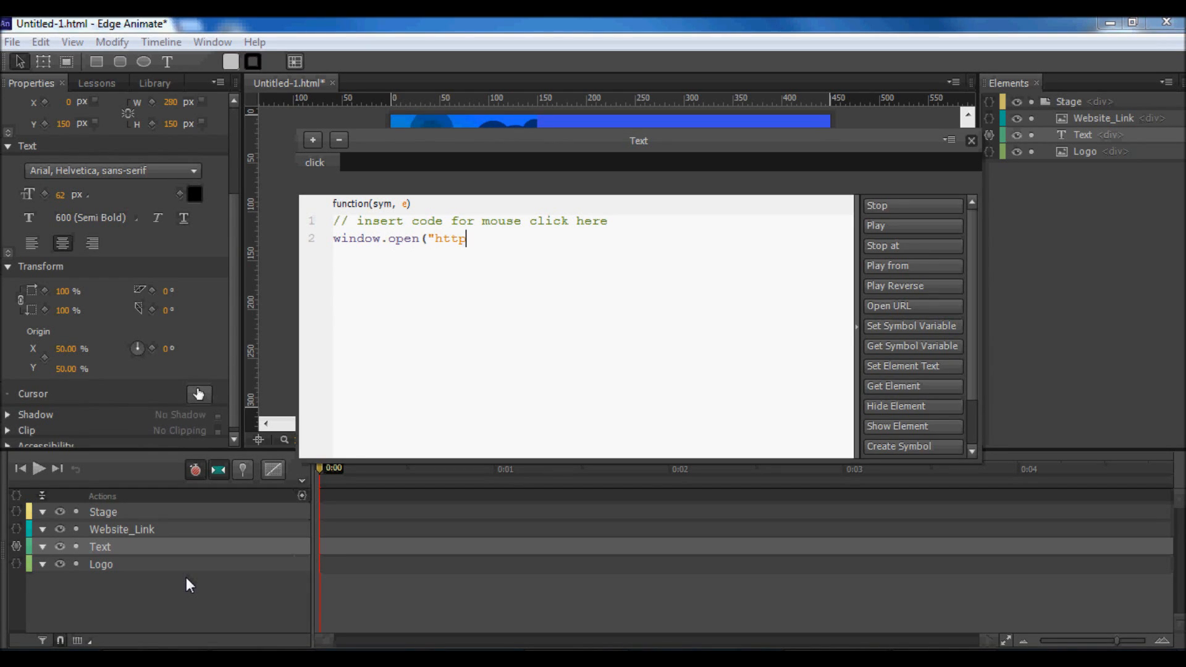
text(://ww.)
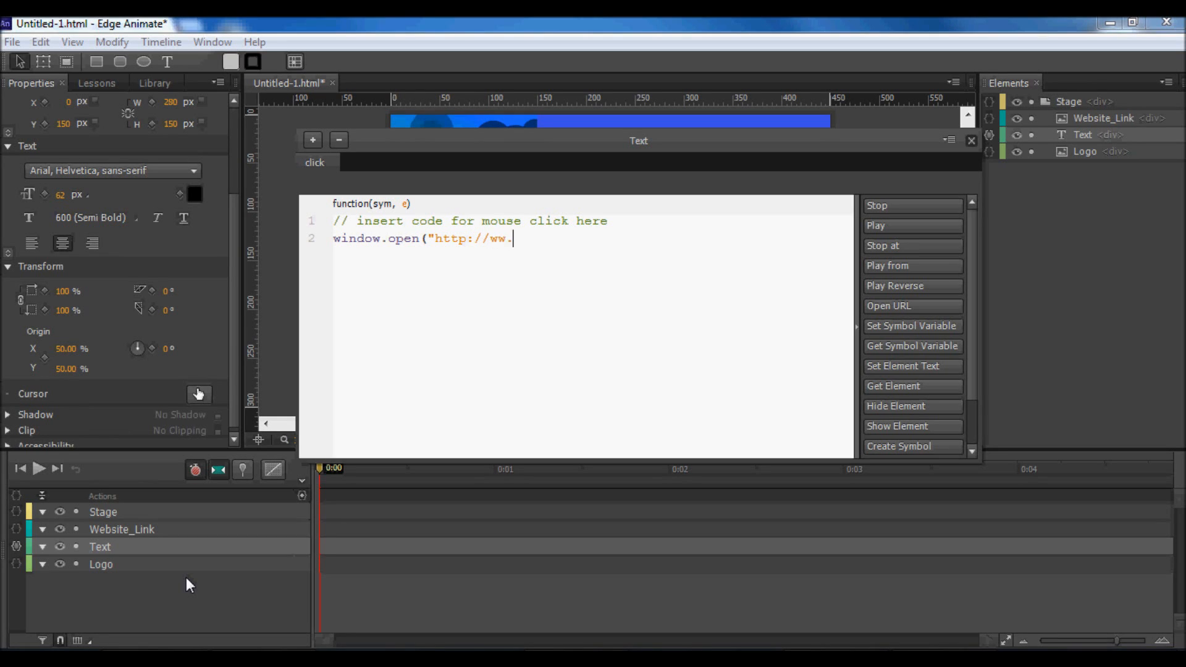
text(w.youtu)
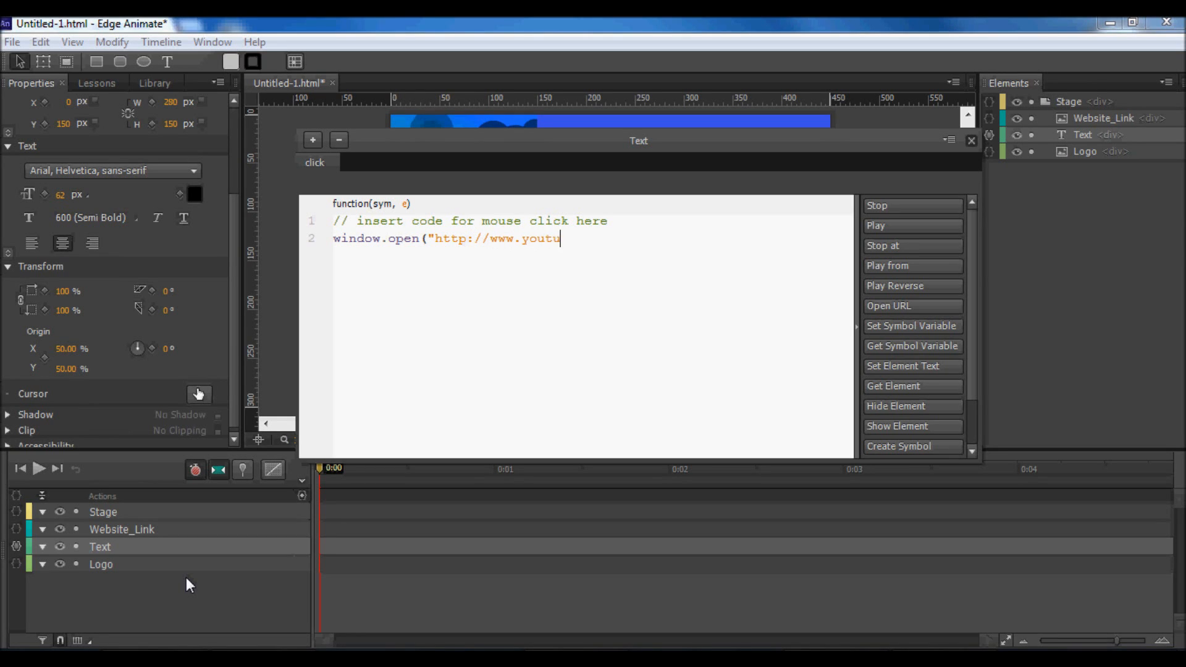
text(be.com/us)
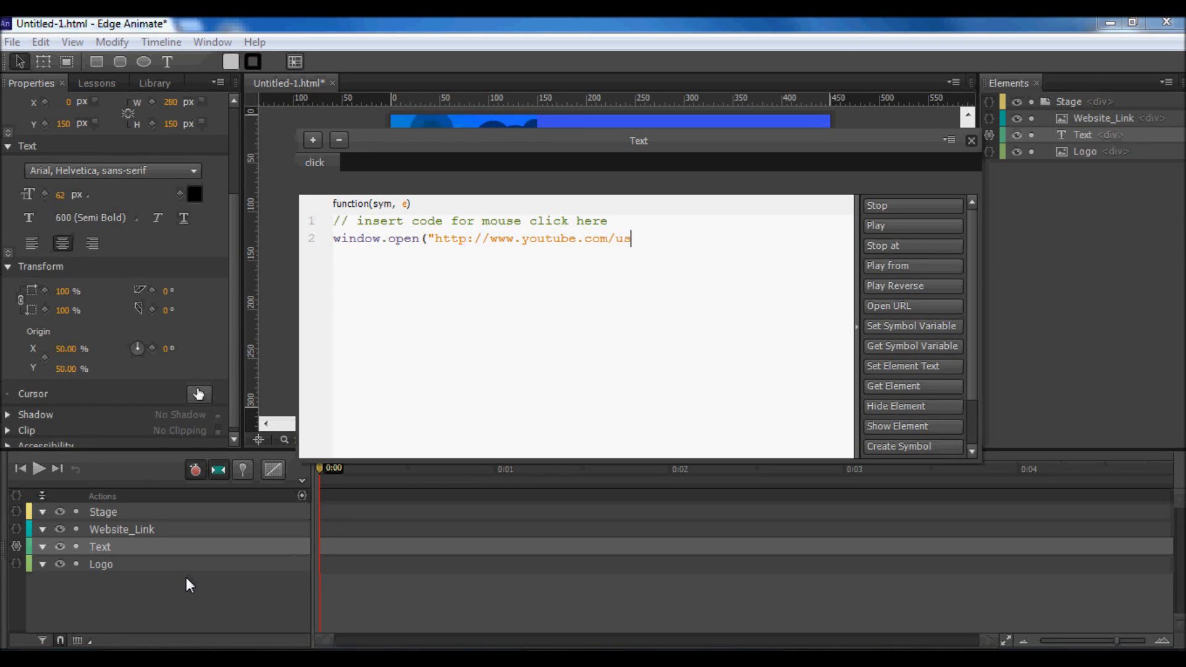
text(er/computin)
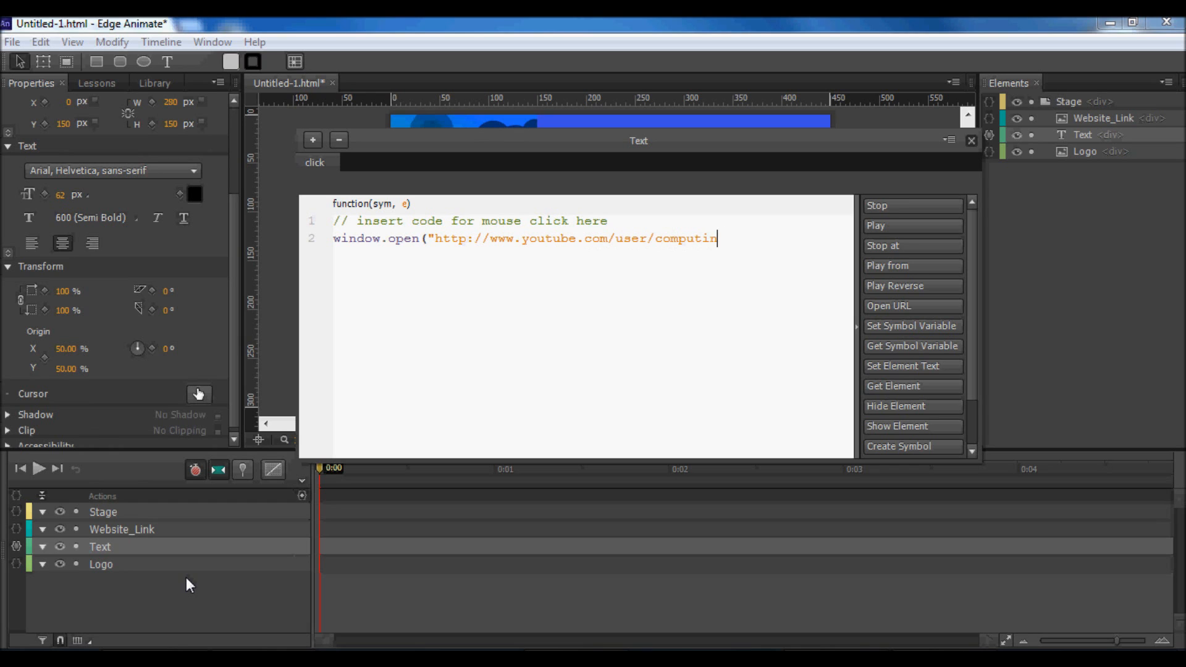
text(gboss")
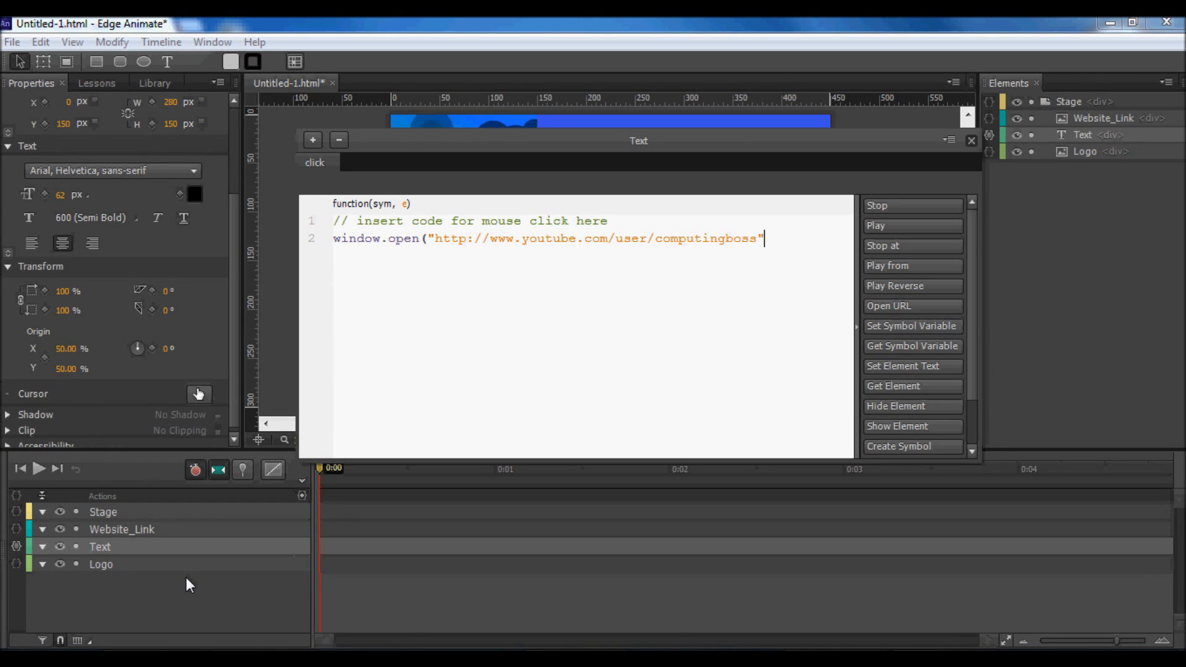
text();)
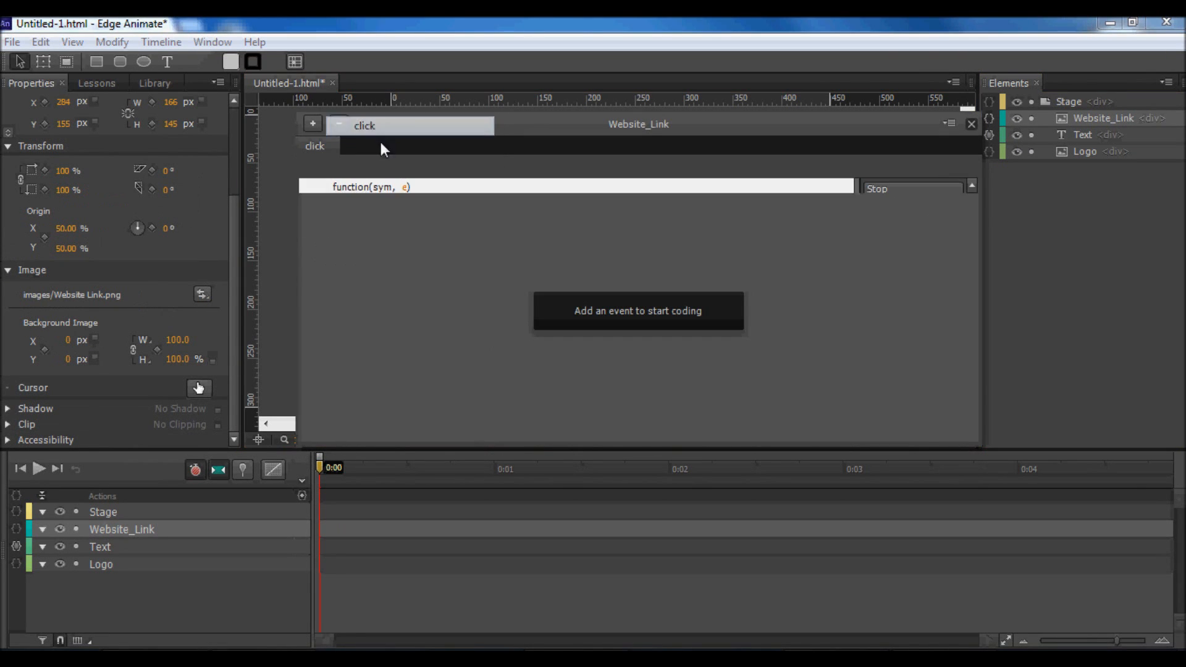
text(window.open("http://sites.google.com/site/bossofcomputing)
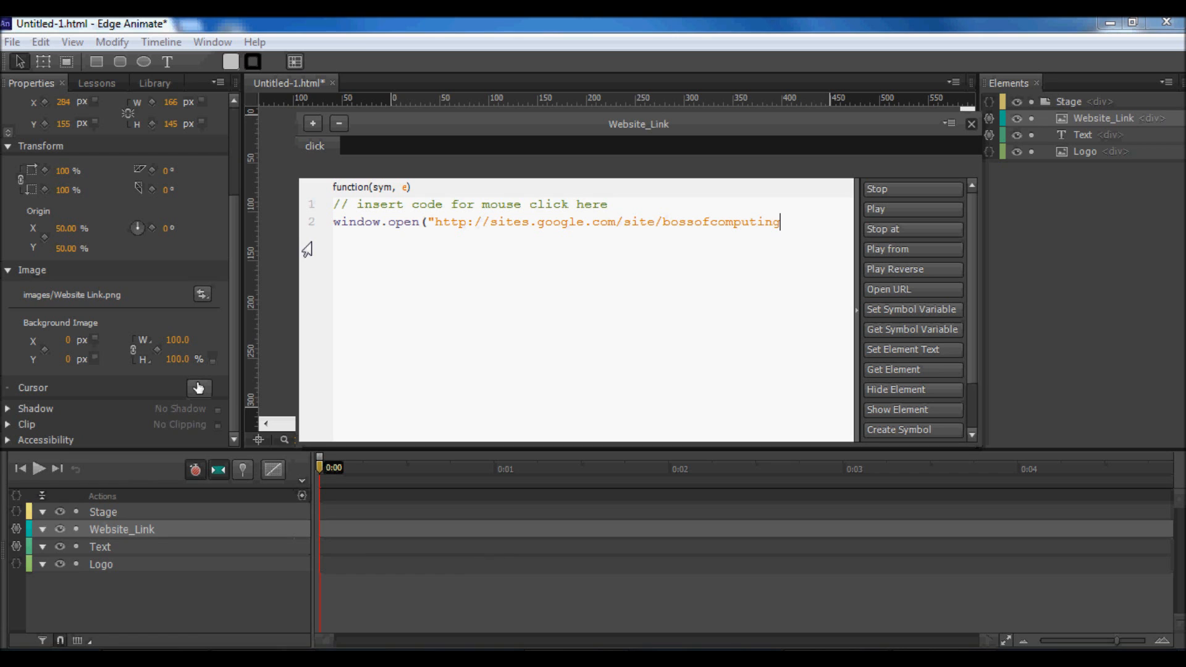
text(");)
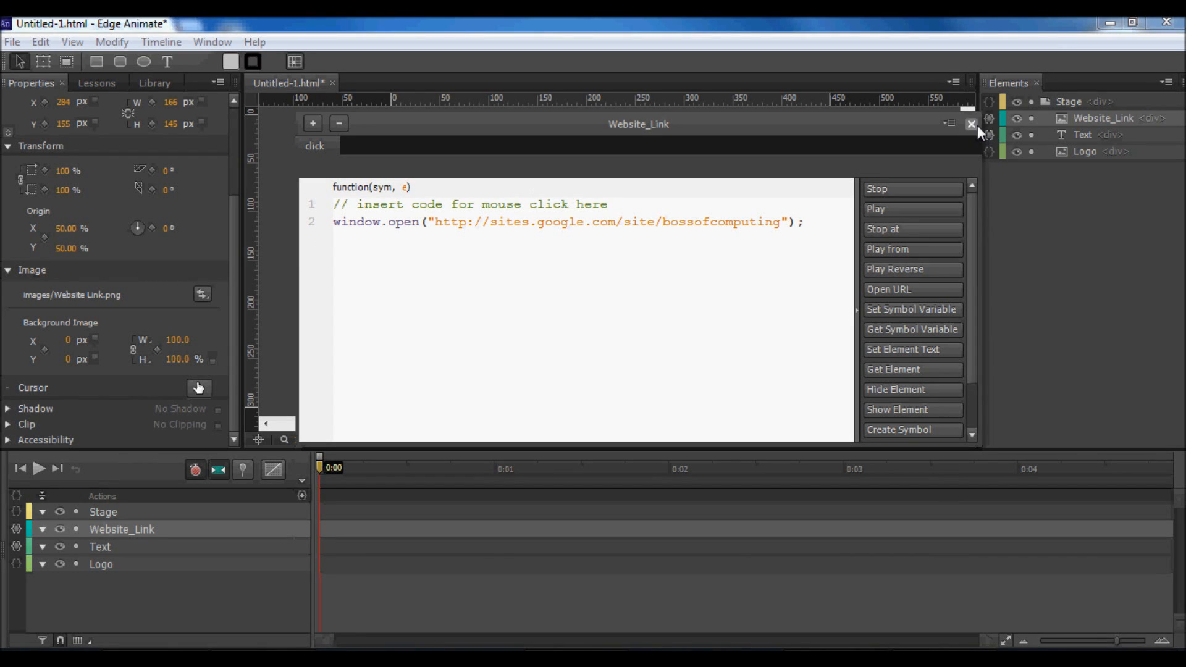
click(971, 123)
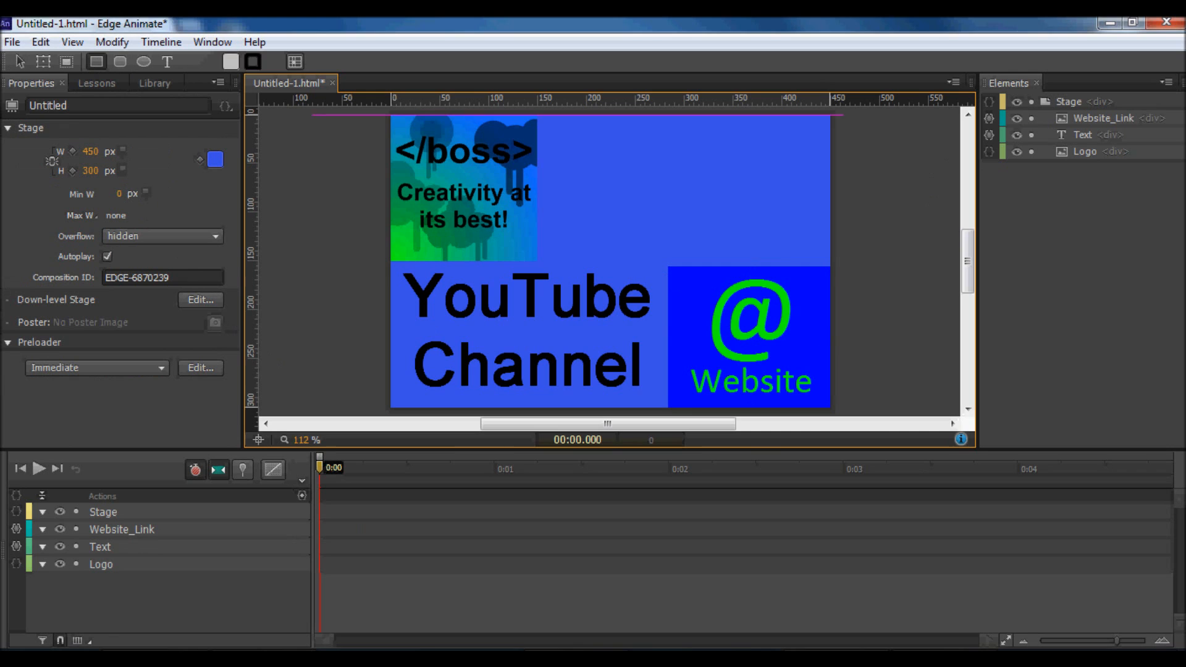
Step: Draw a rectangle in the banner's top-right area and fill it green
drag(537, 124, 741, 234)
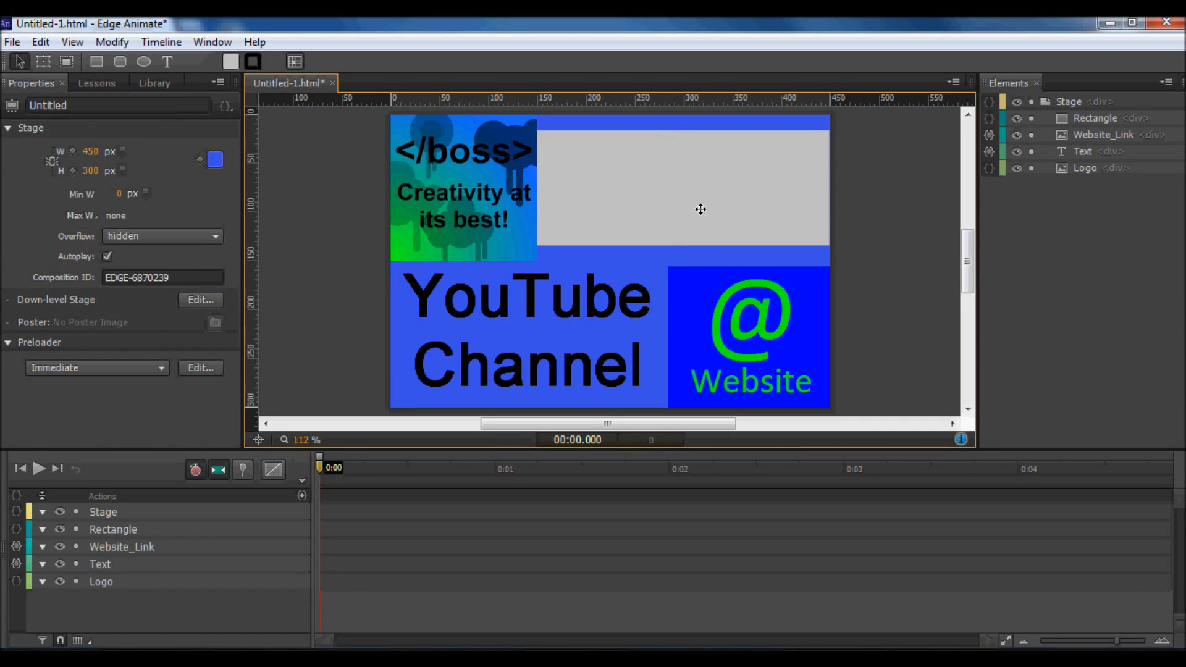
click(680, 186)
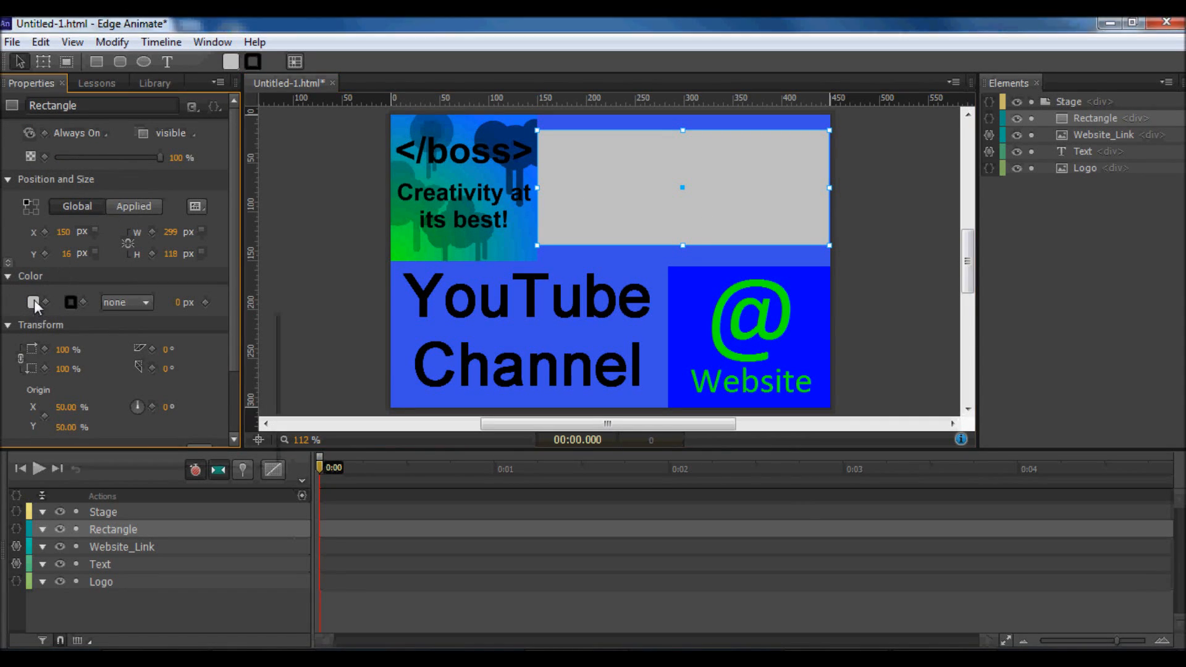
click(33, 301)
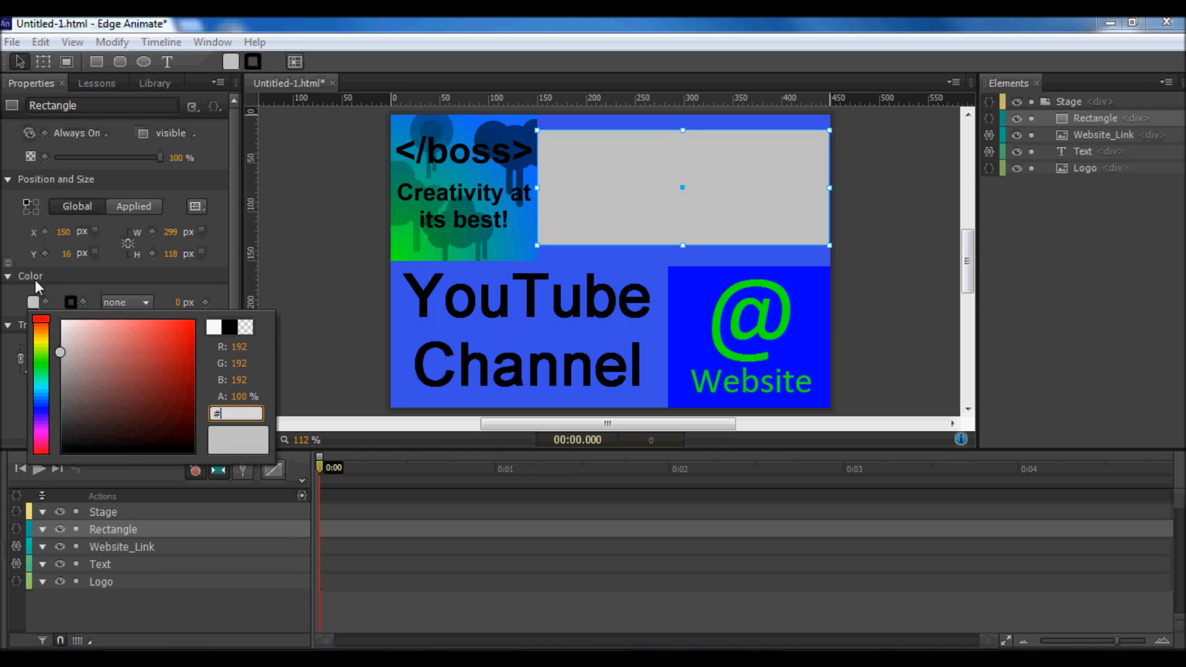
text(4)
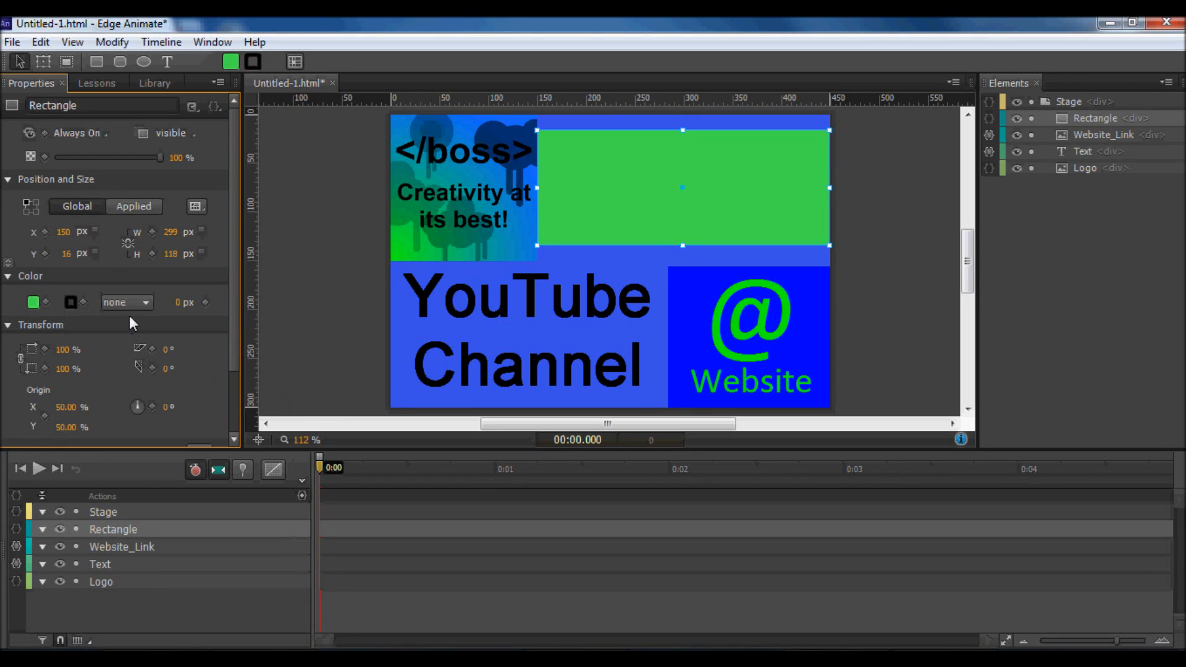
Step: Give the rectangle a solid 4 px black border
click(126, 301)
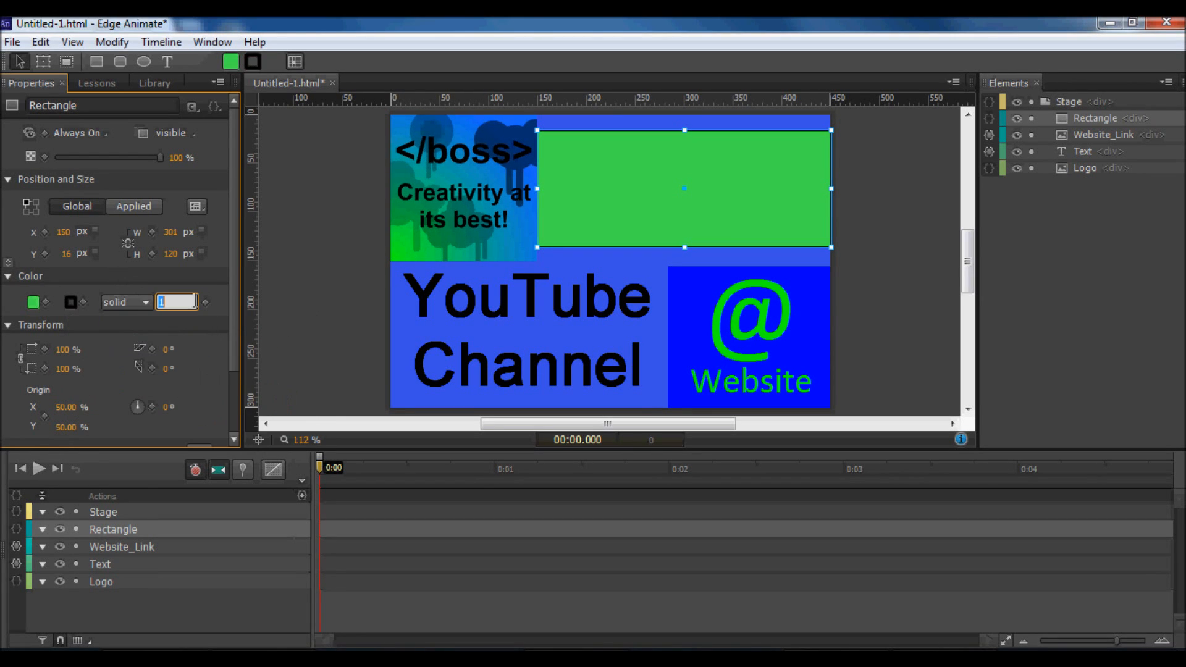
text(4)
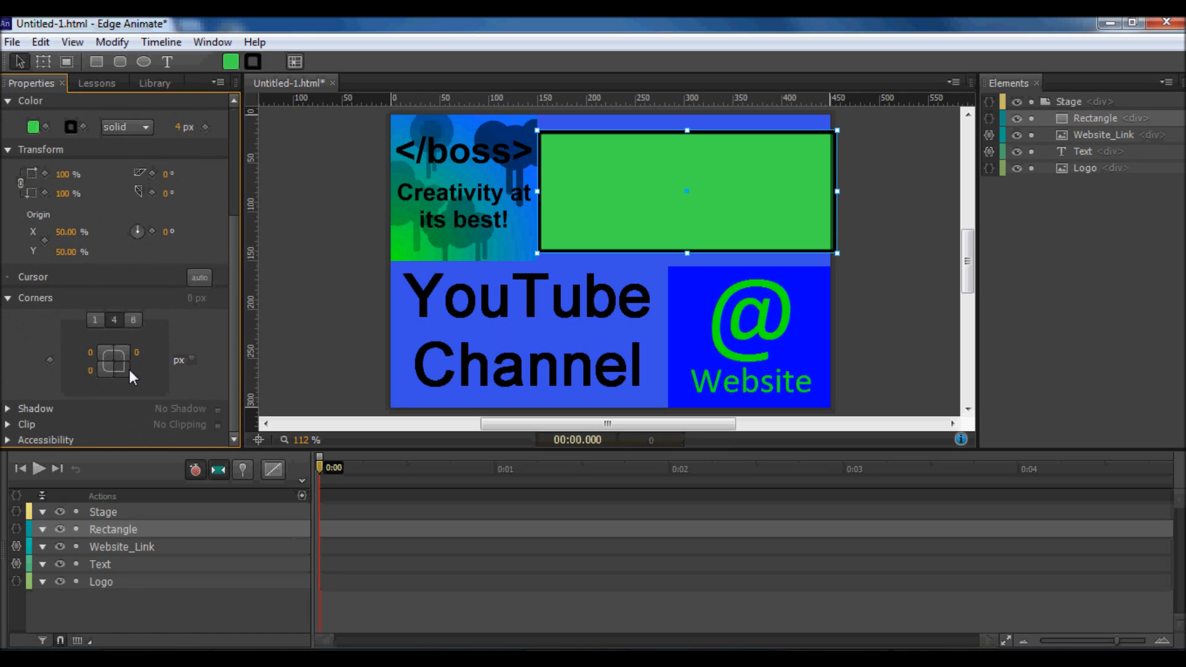
Step: Round the box's bottom-right corner and add the text 'Creativity at its best!' over it
click(149, 371)
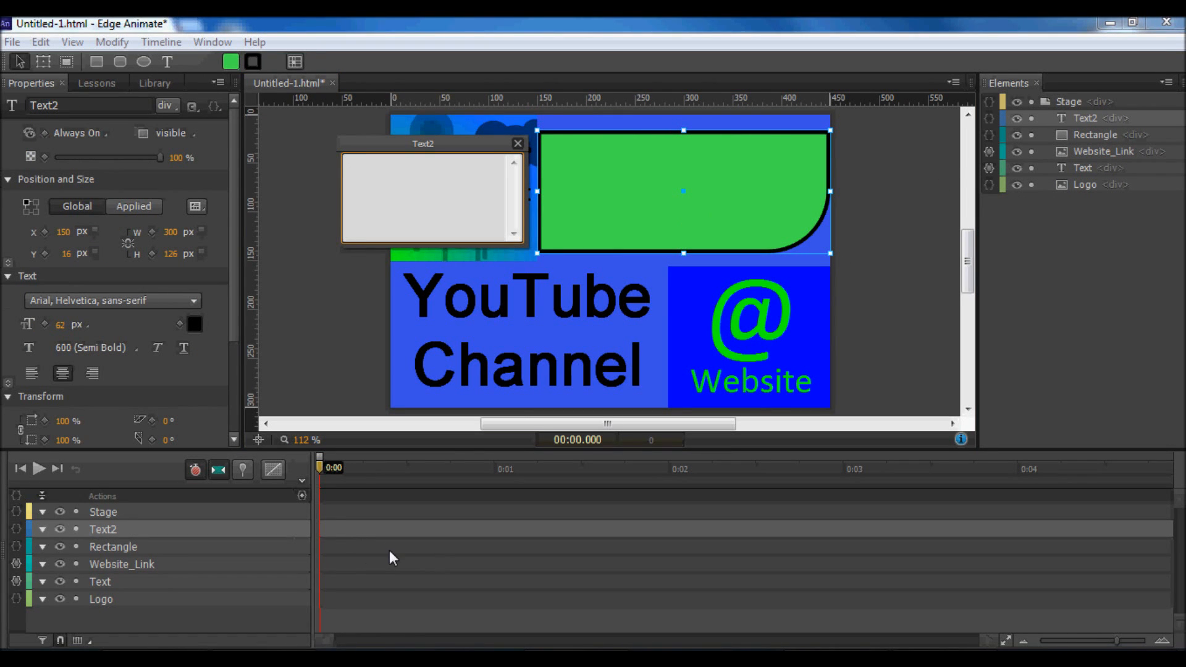
text(Creativity)
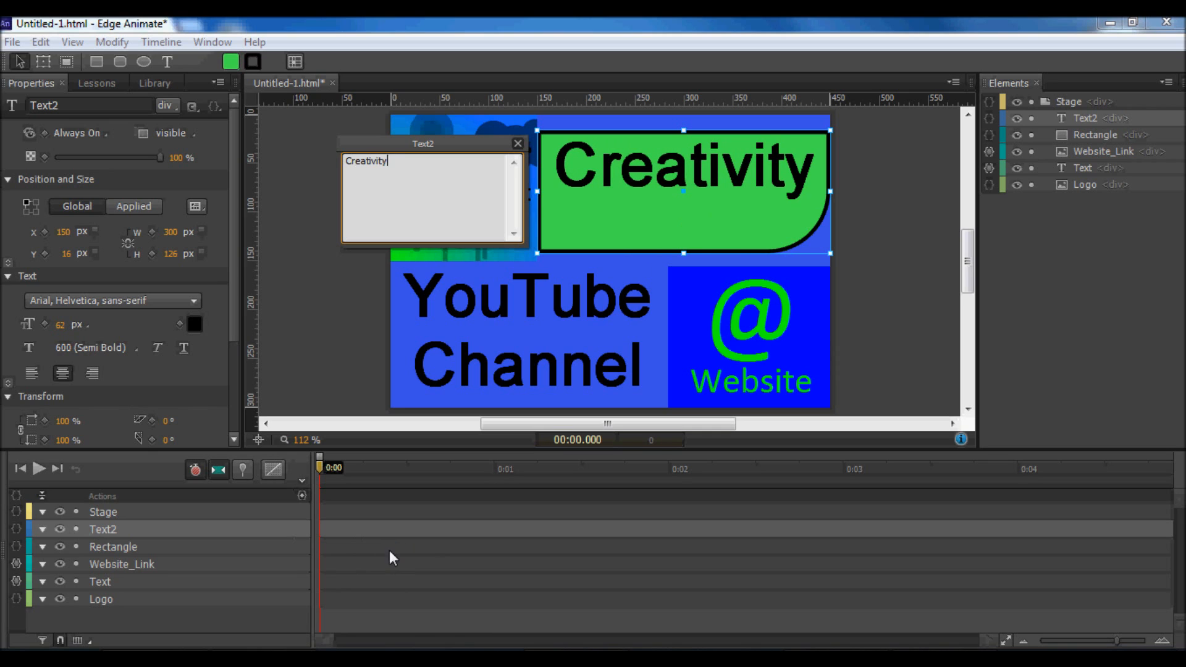
text(at its bes)
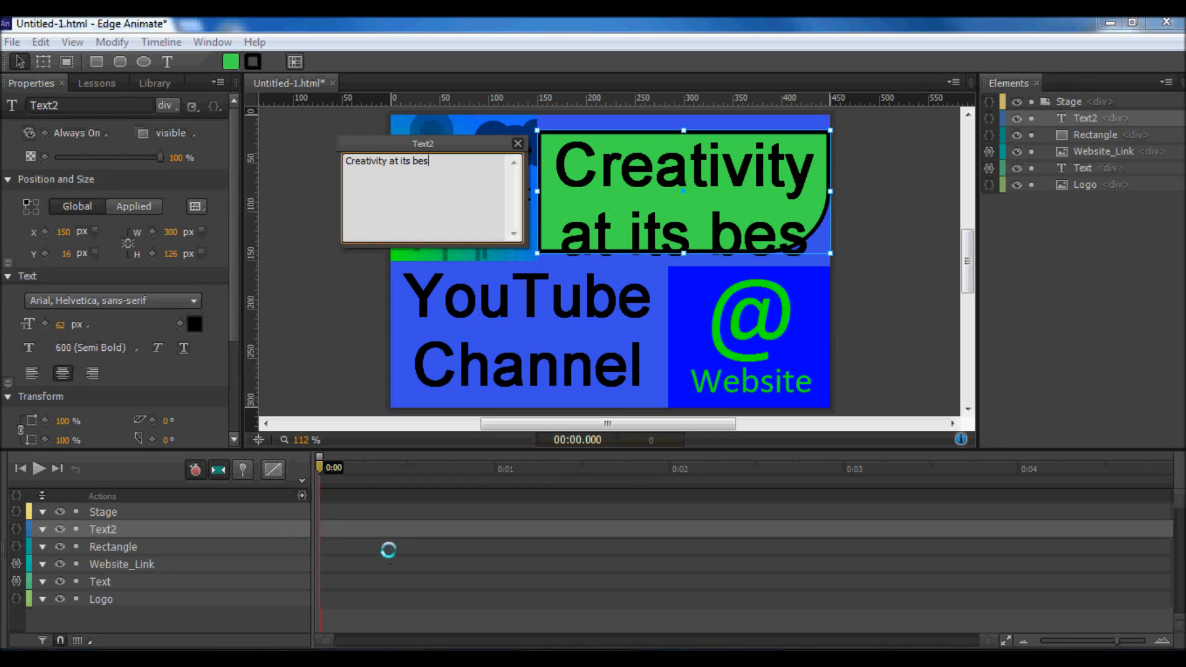
text(t!)
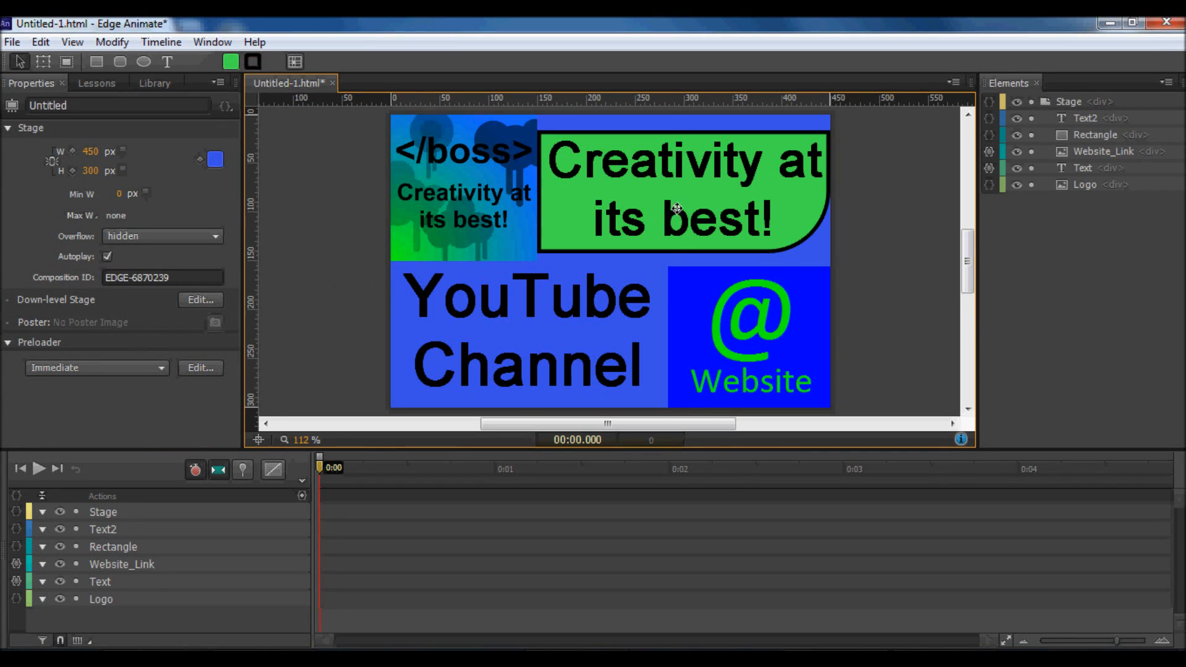
mouse_move(370, 445)
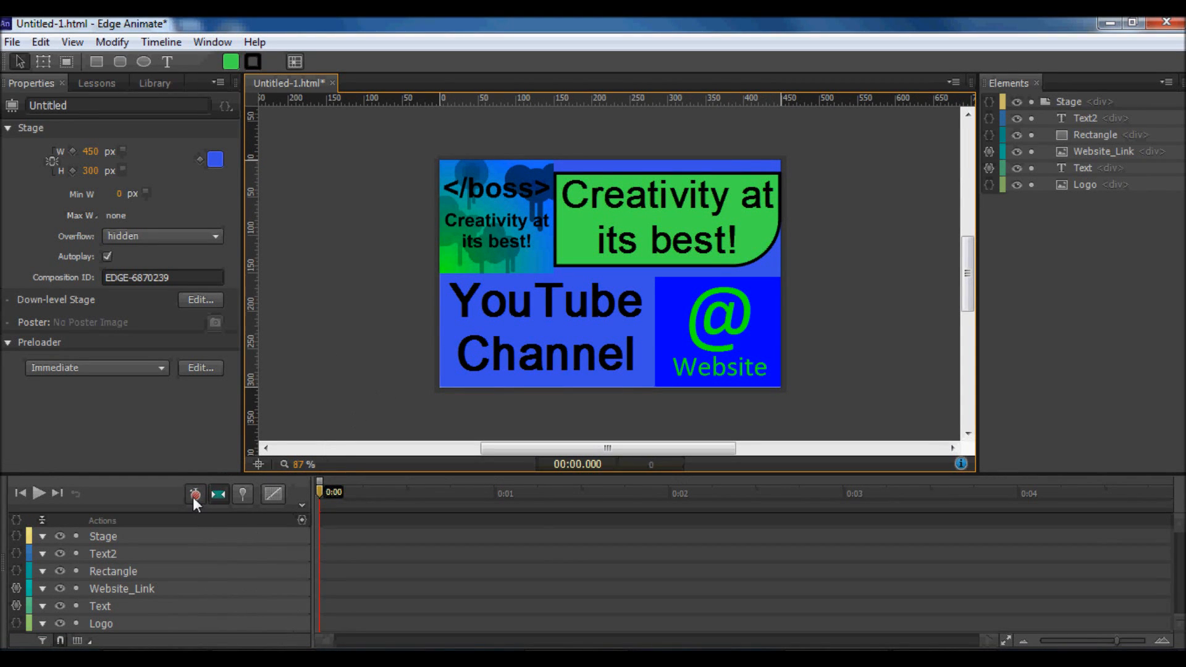
mouse_move(195, 494)
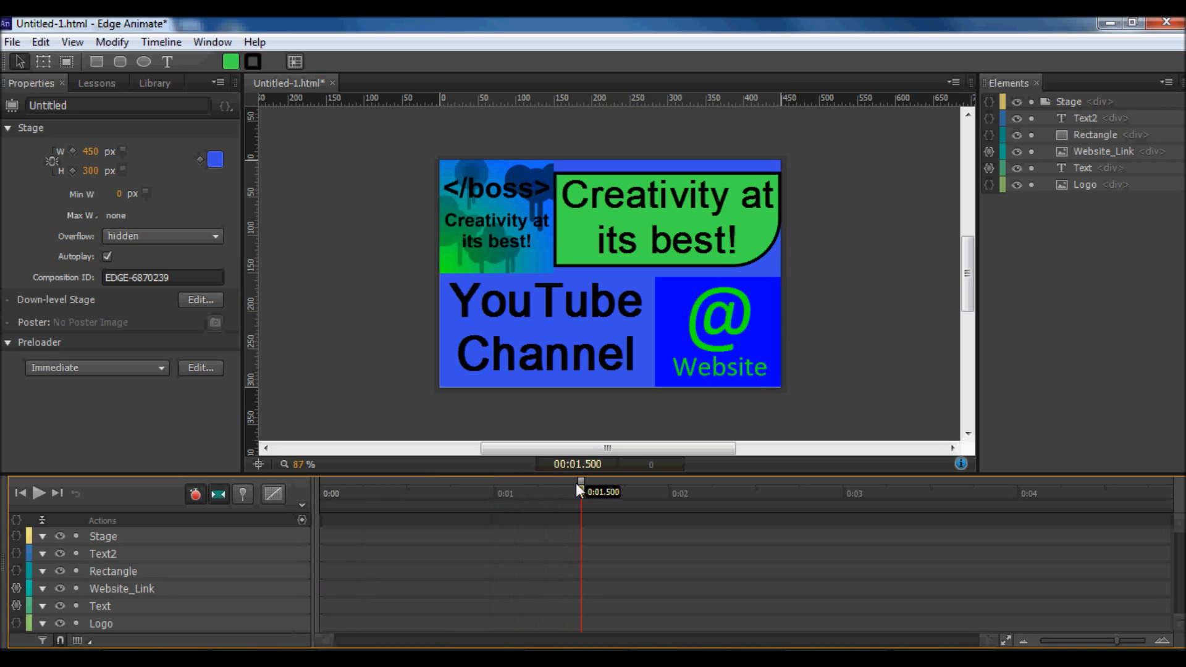
Step: Keyframe the Logo between 1.5 s and 2.25 s, starting partly off-stage at top-left
click(496, 217)
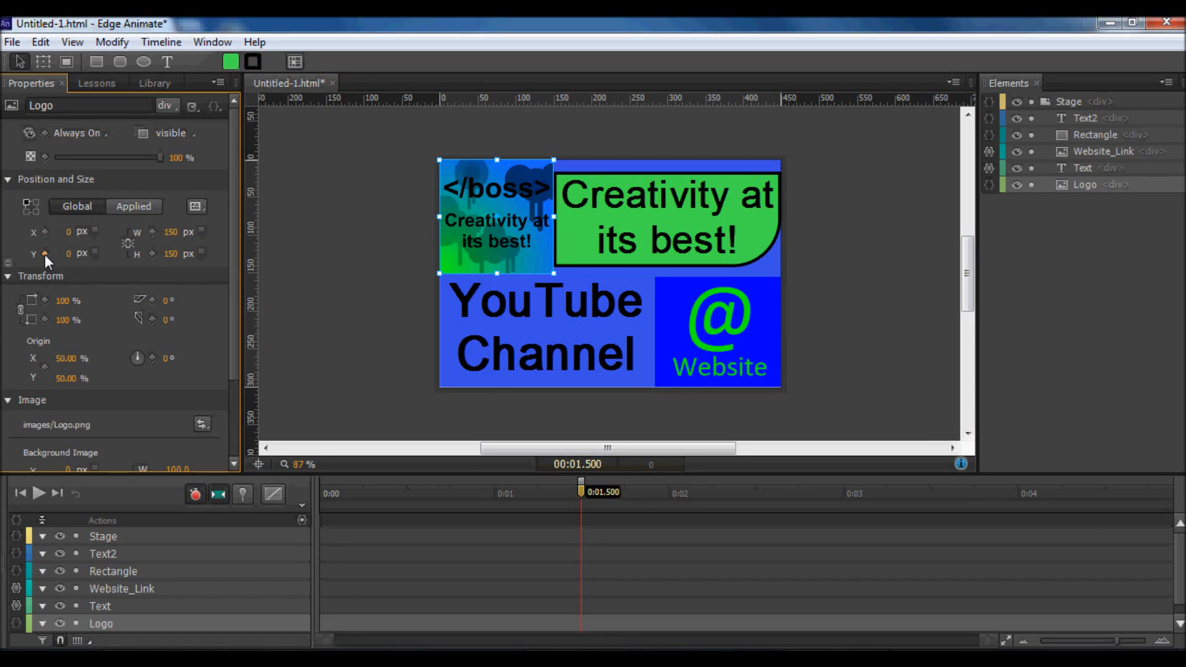
mouse_move(127, 243)
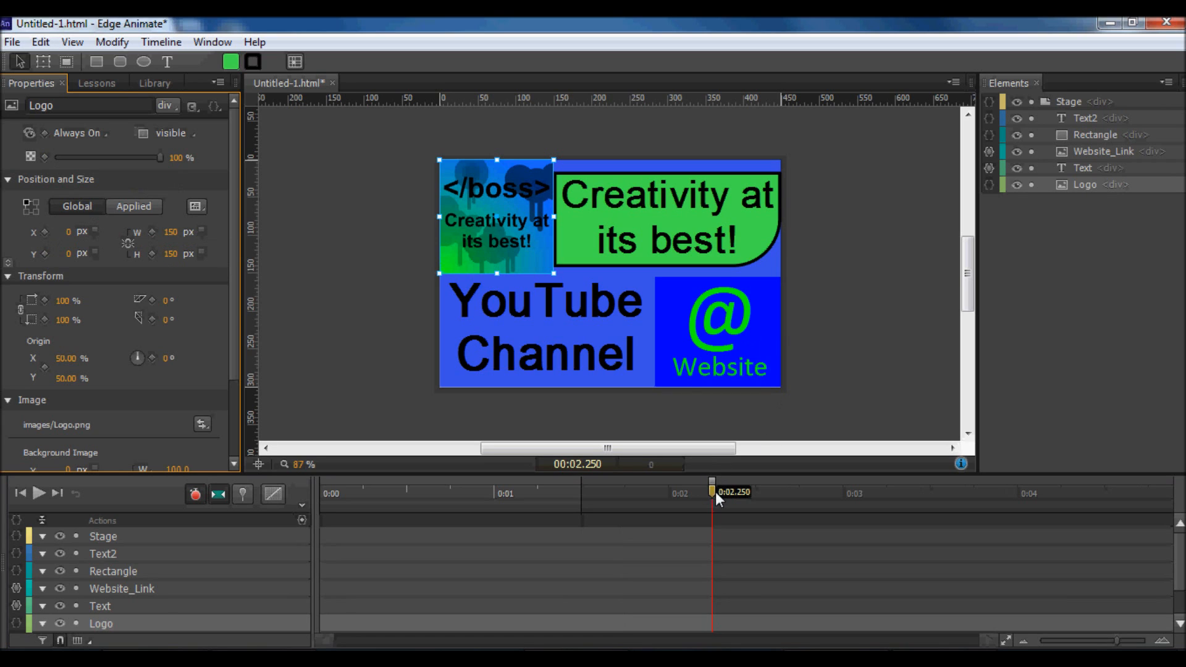
click(592, 492)
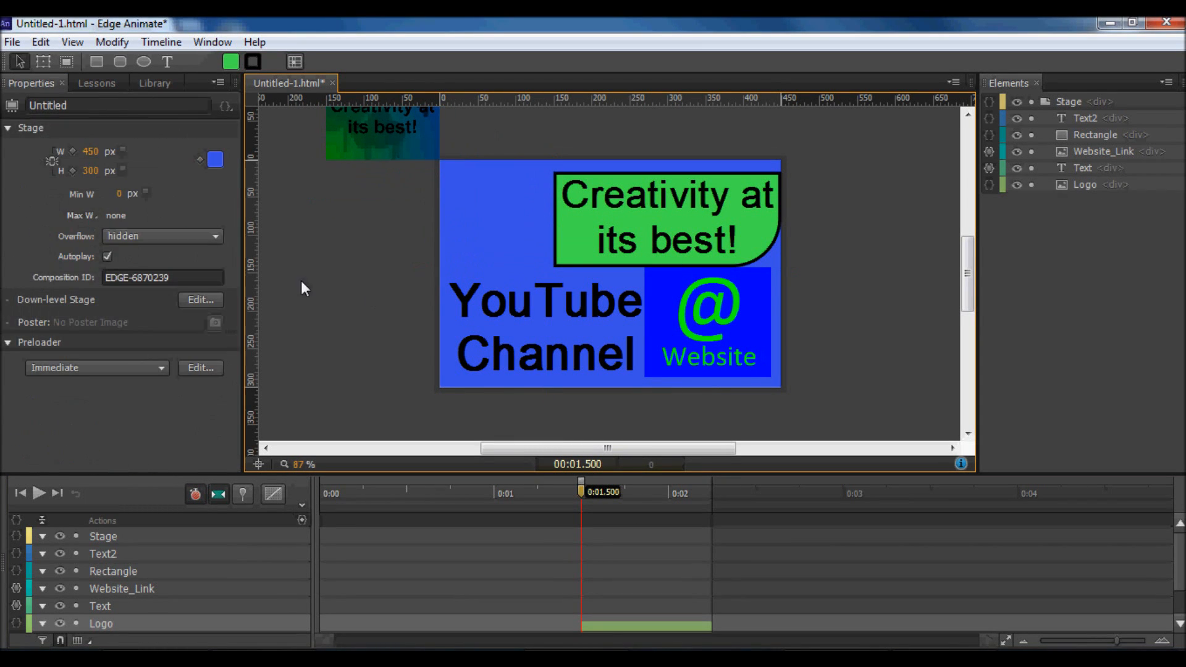
Step: Group Text2 and Rectangle with an opacity animation, and give the YouTube text rotation 180 at its start
click(1086, 185)
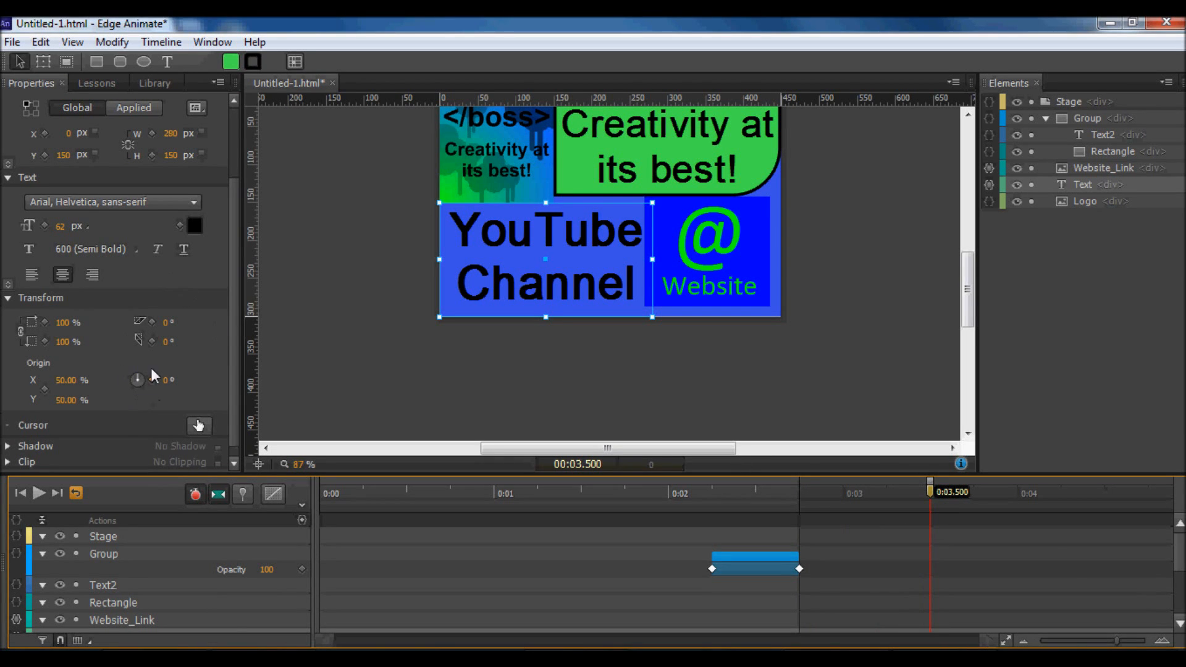
mouse_move(45, 142)
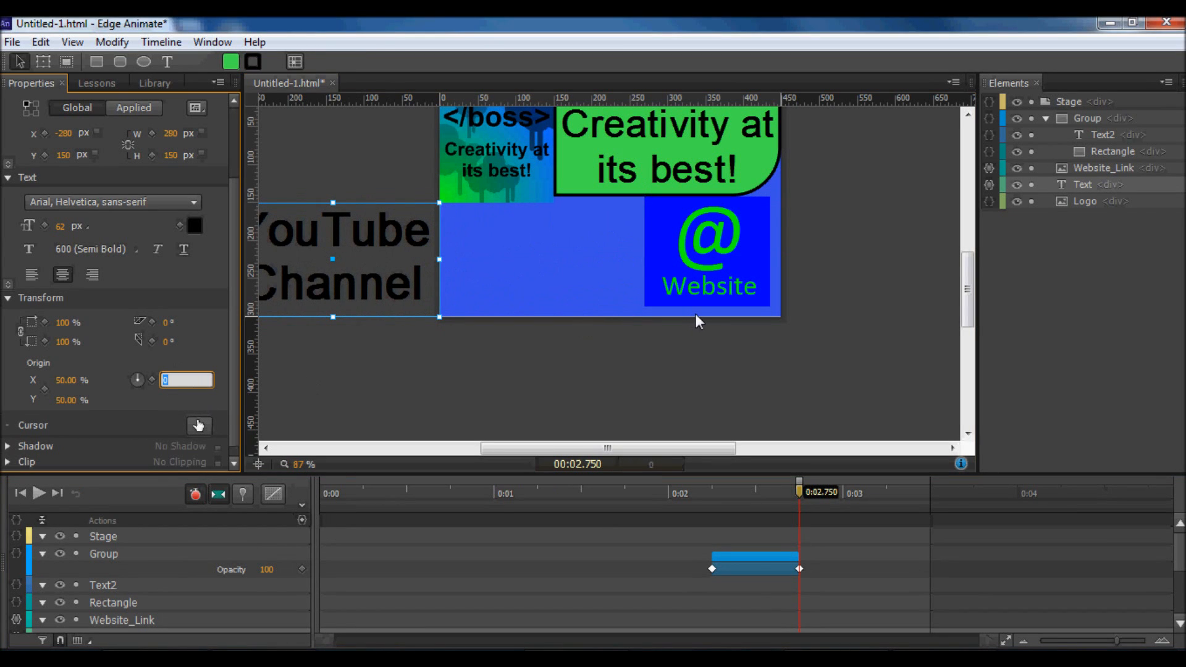
text(180)
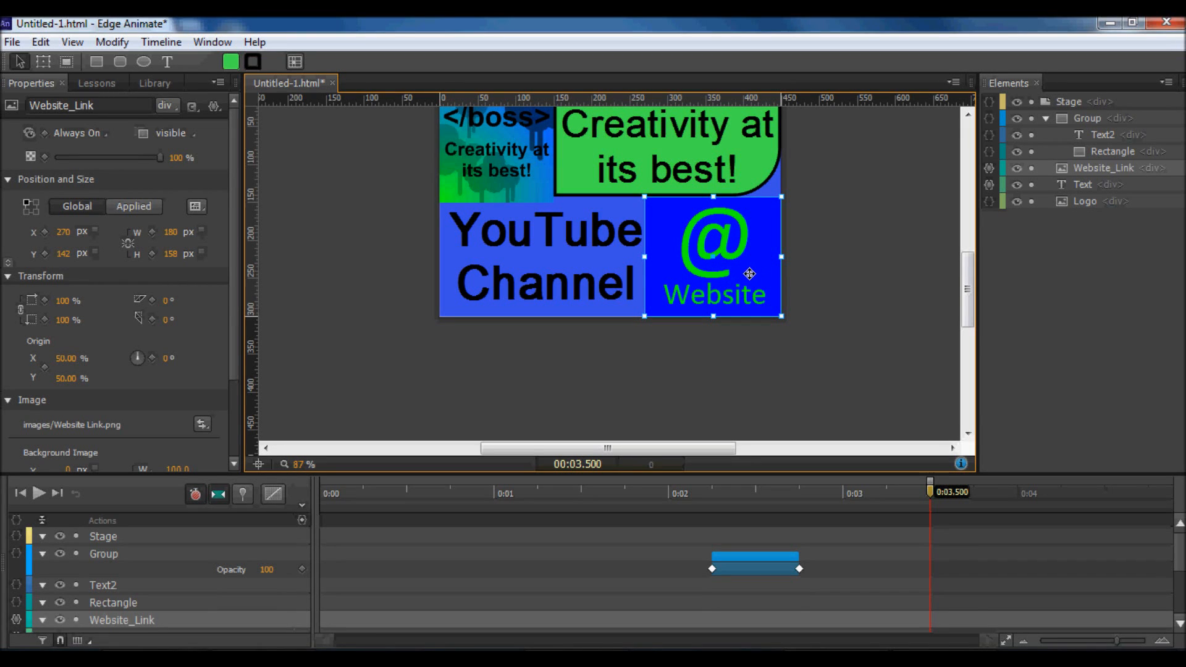
mouse_move(719, 263)
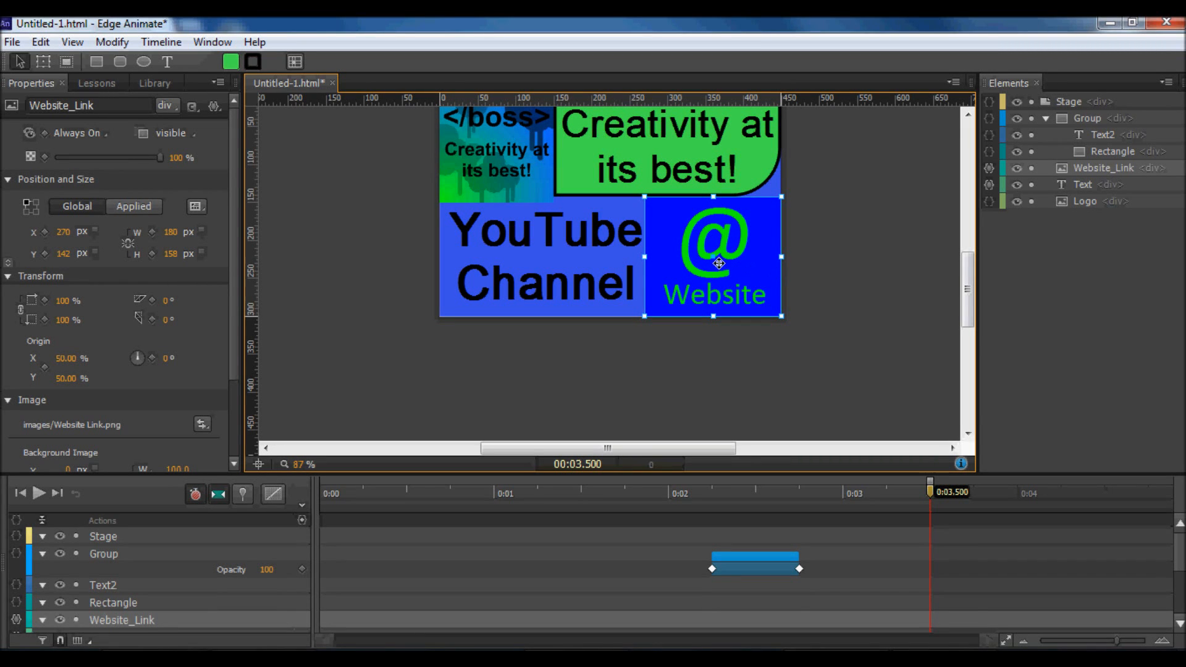
mouse_move(274, 409)
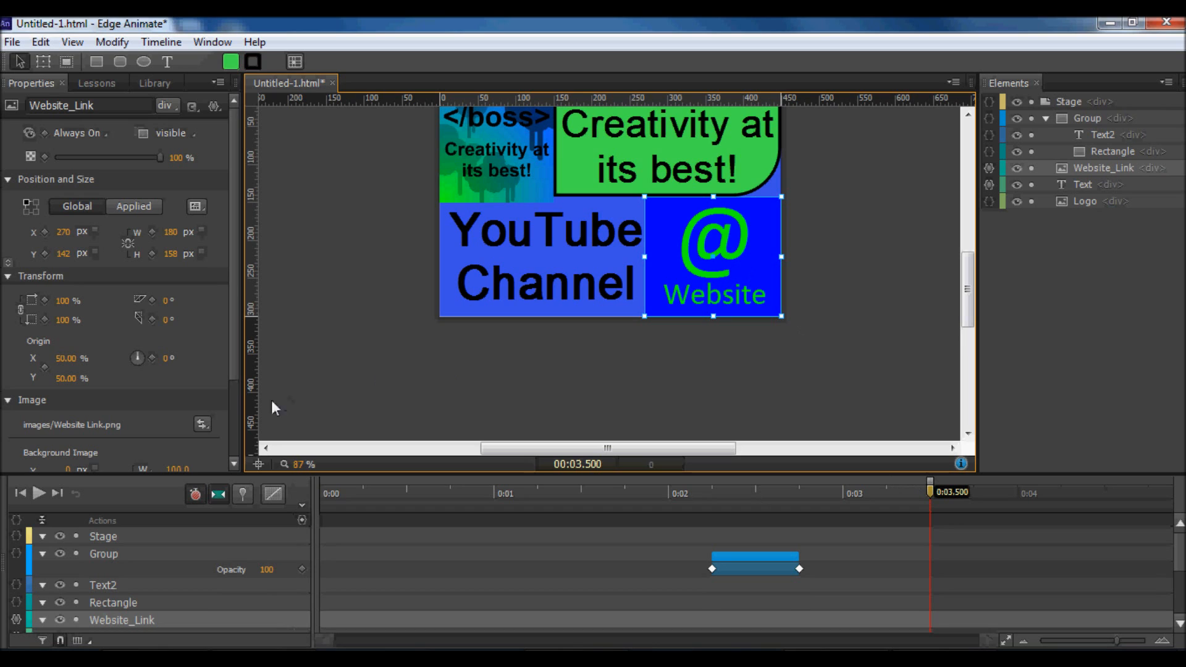
mouse_move(106, 259)
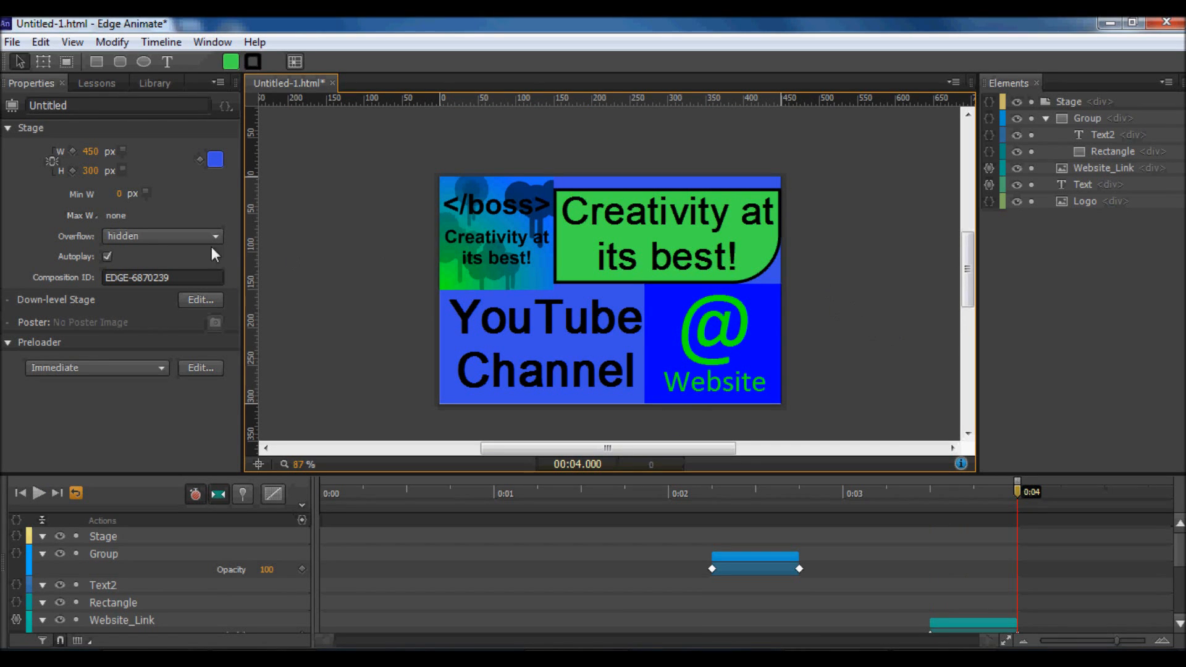
Step: Save the banner as an Html File named 'Computing Boss Website' in Tutorial 5 - Files
click(12, 42)
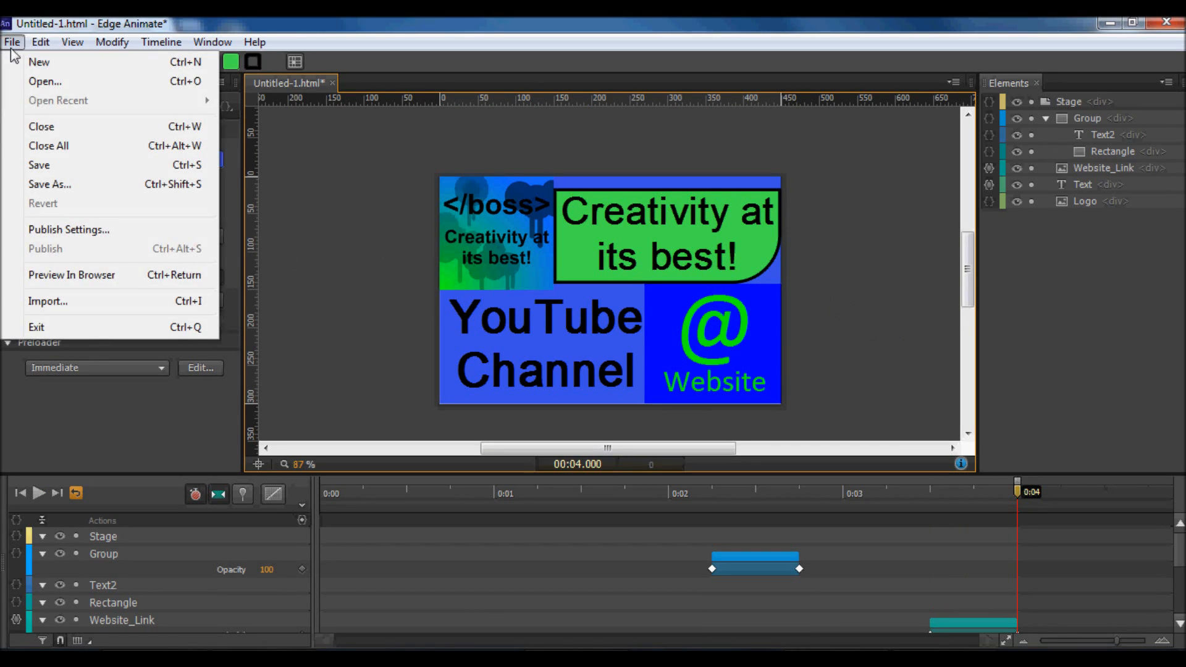
click(49, 184)
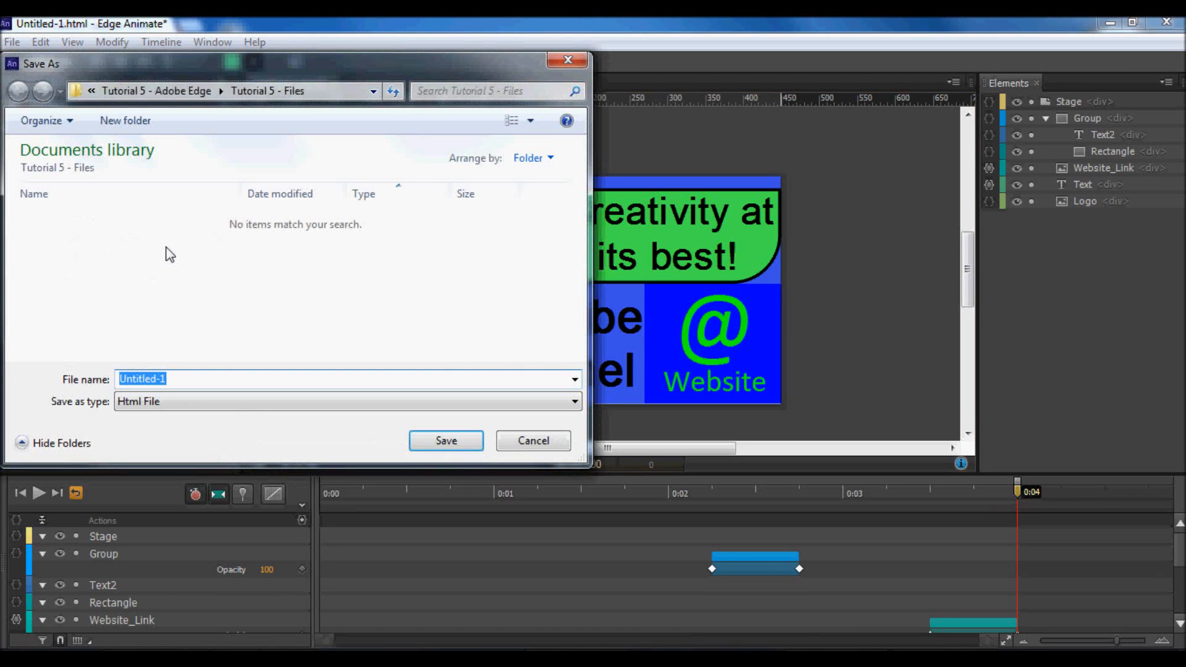
text(Computing Boss W)
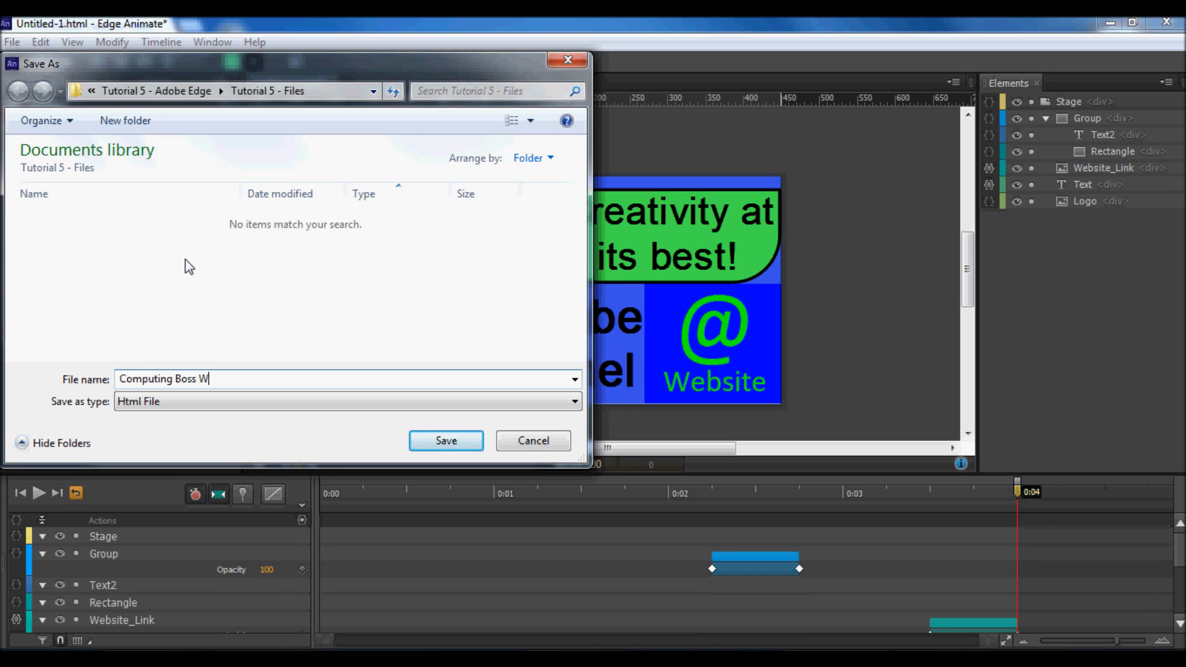
text(ebsite)
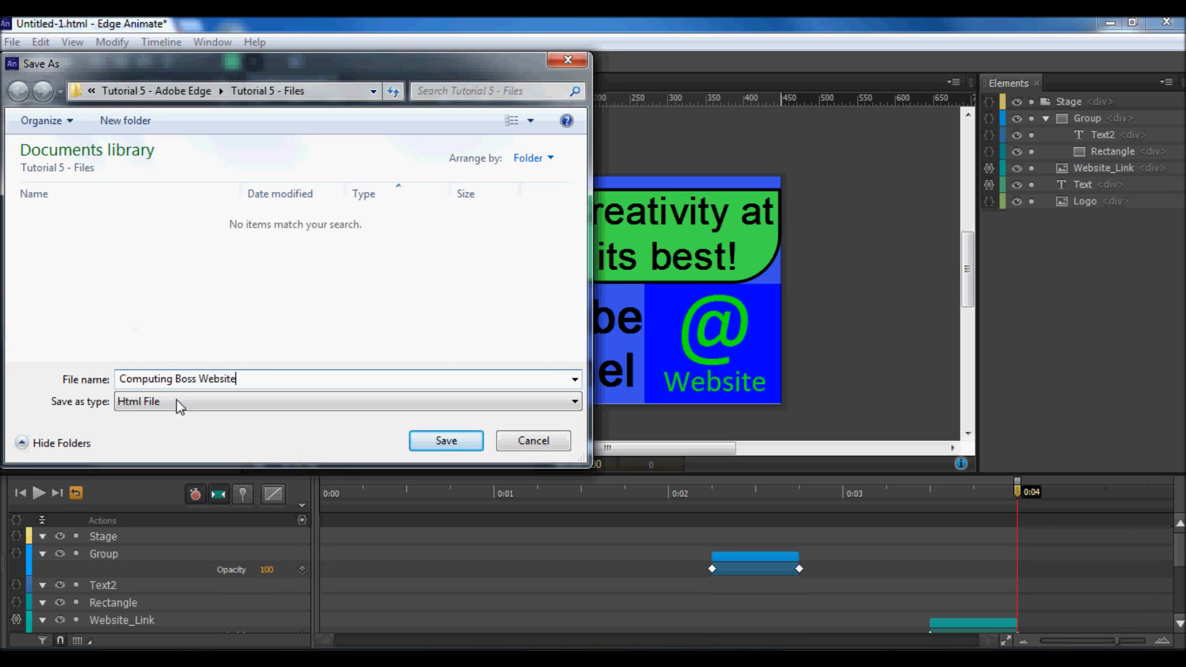
click(346, 400)
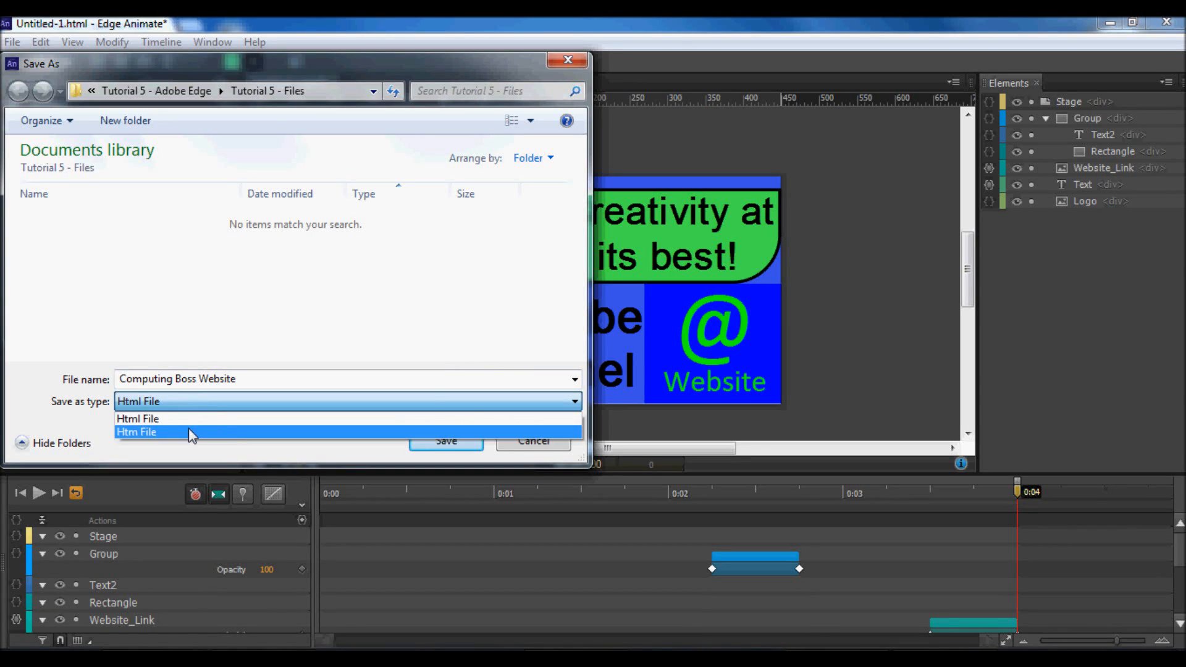
click(138, 418)
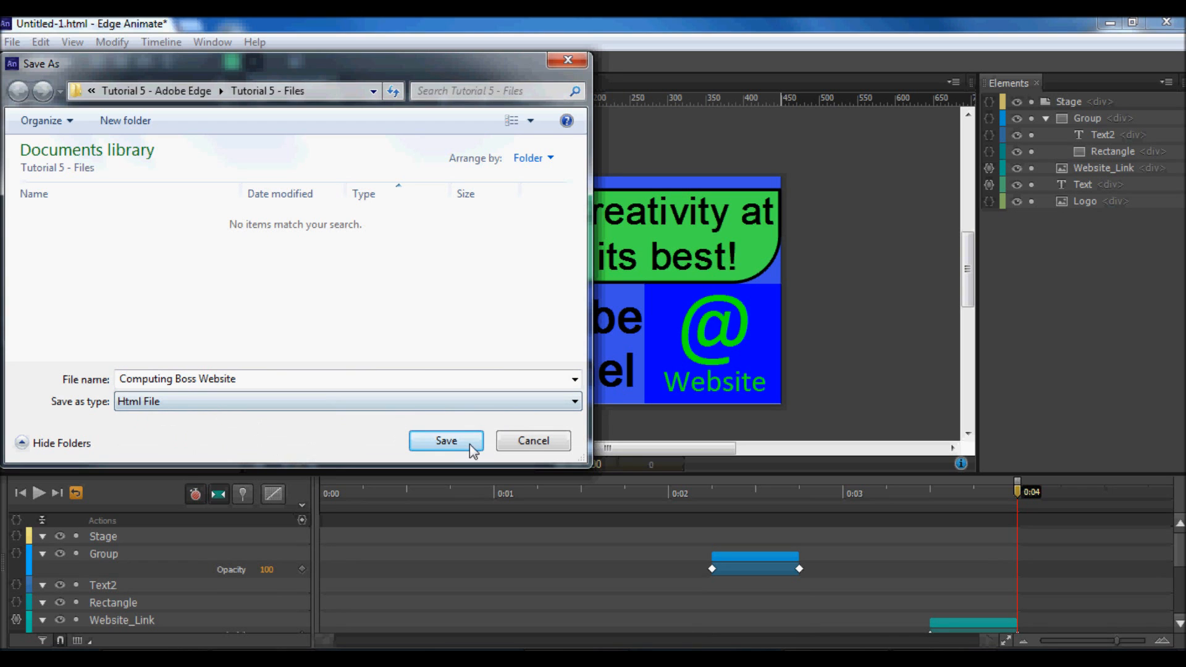
click(445, 440)
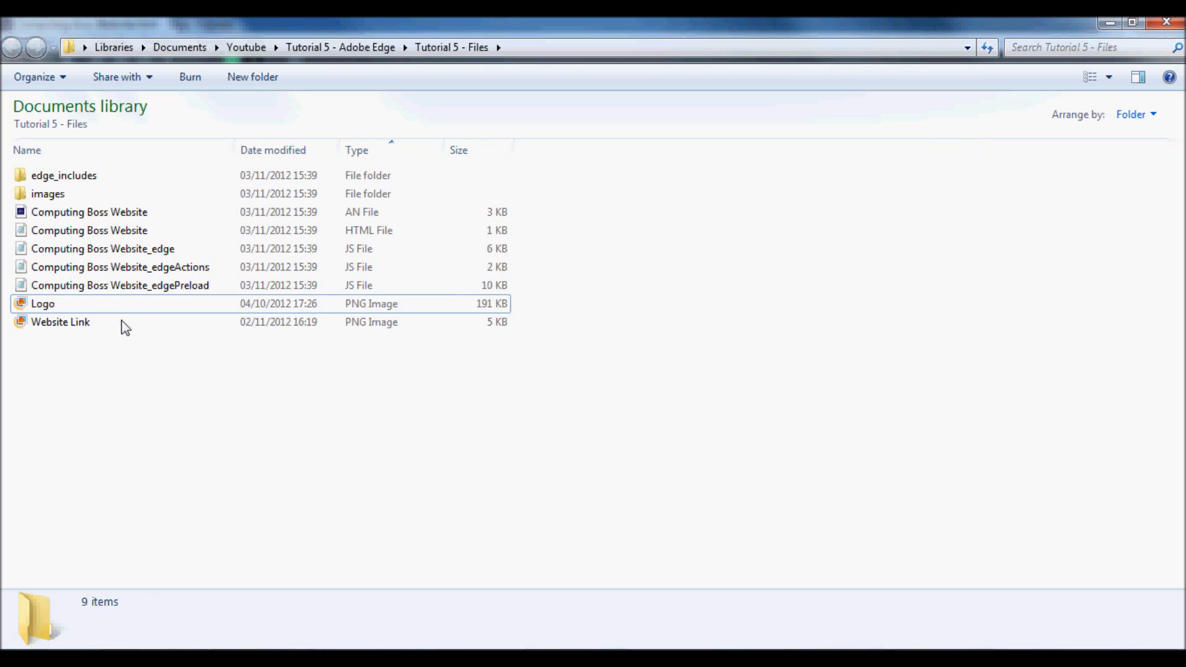
Step: Open the Computing Boss Website HTML file in Google Chrome from Explorer
click(89, 230)
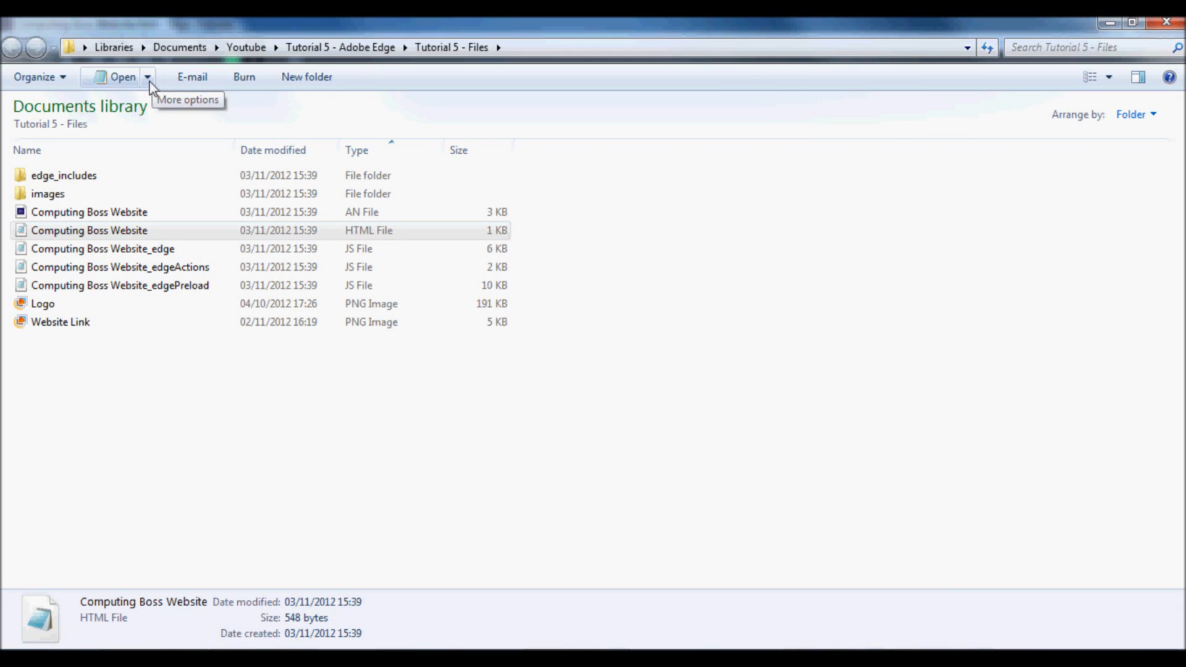
click(147, 76)
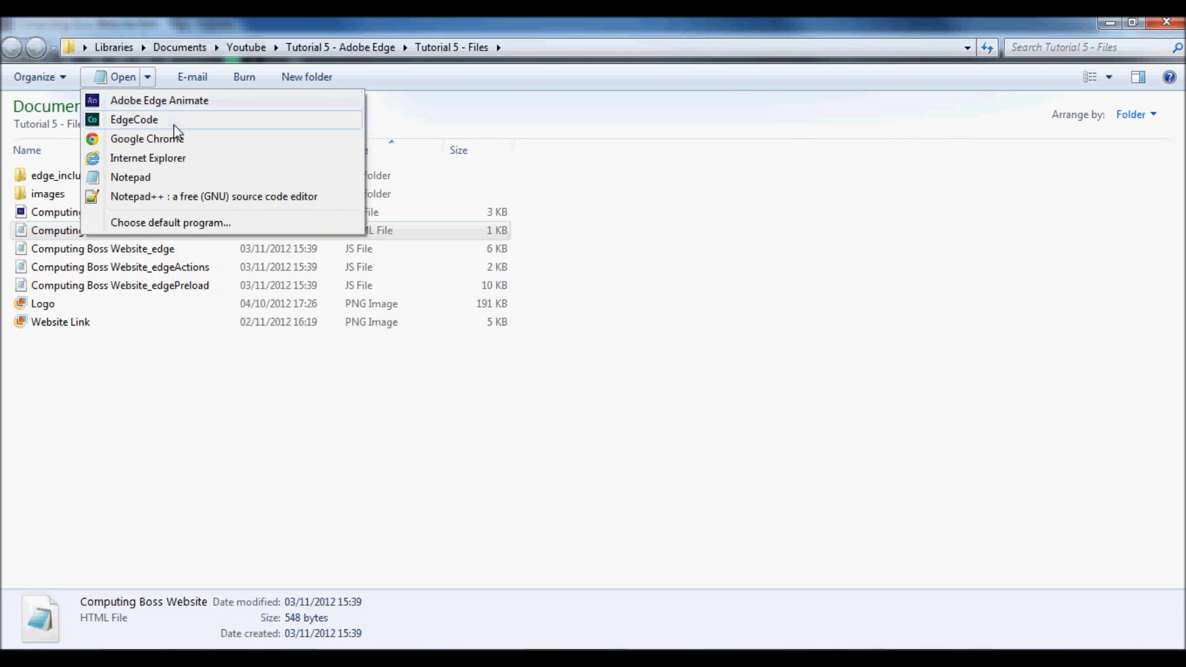
click(147, 138)
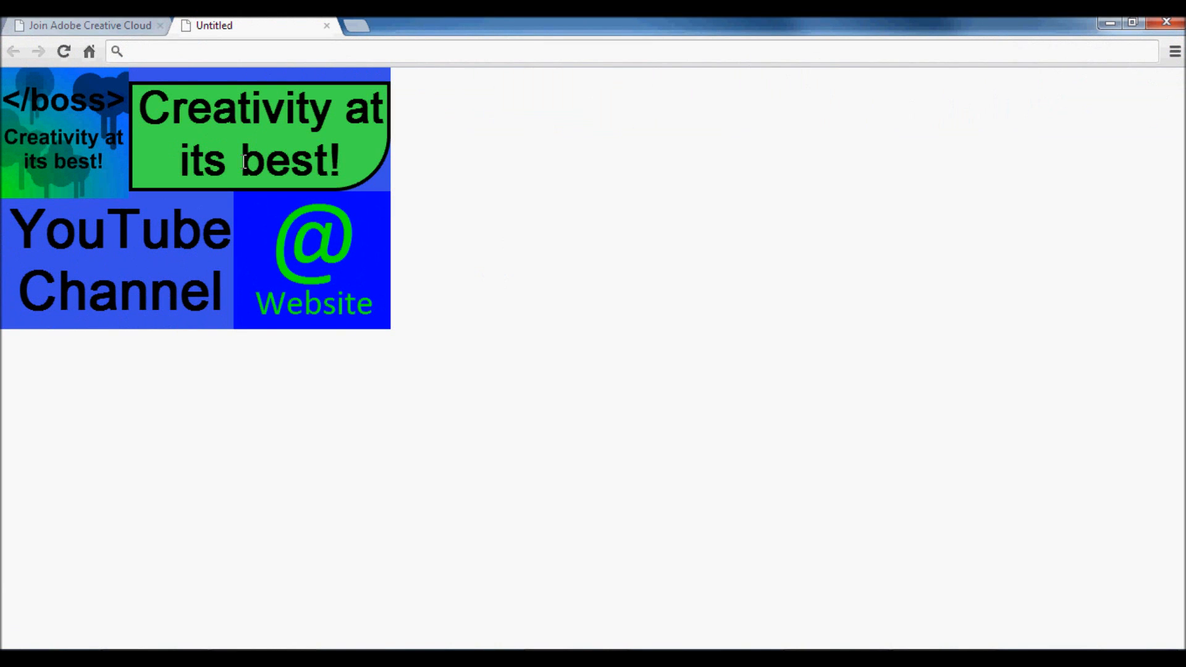
mouse_move(185, 265)
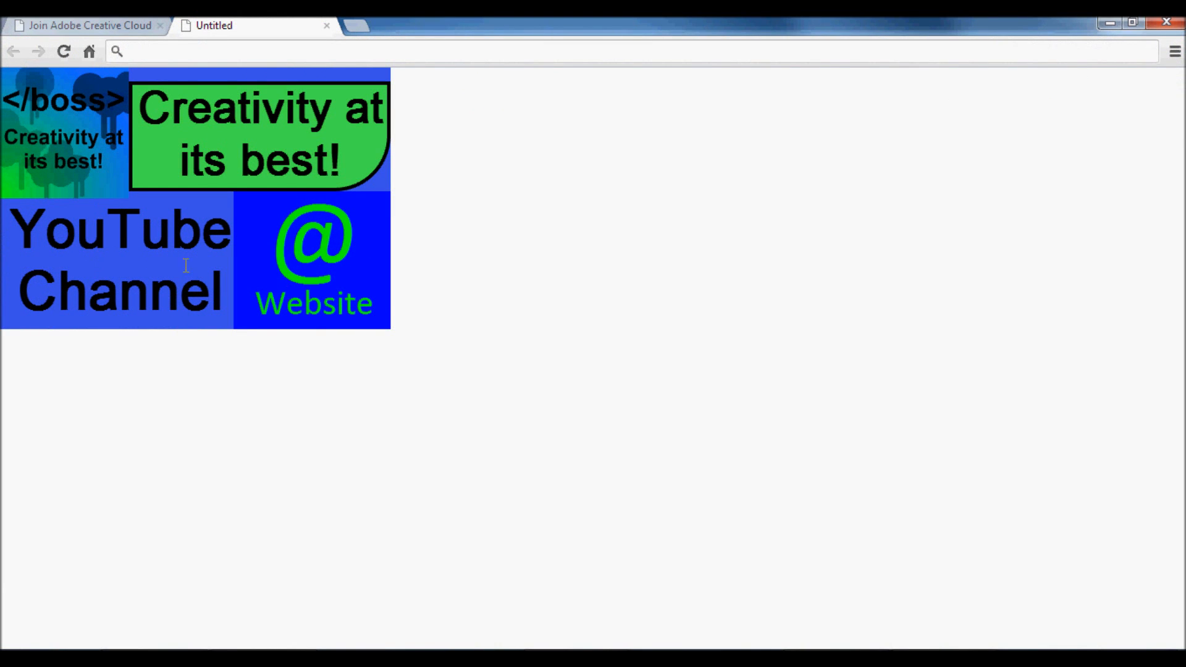
Step: Follow the banner's YouTube Channel and Website links into new Chrome tabs
click(117, 259)
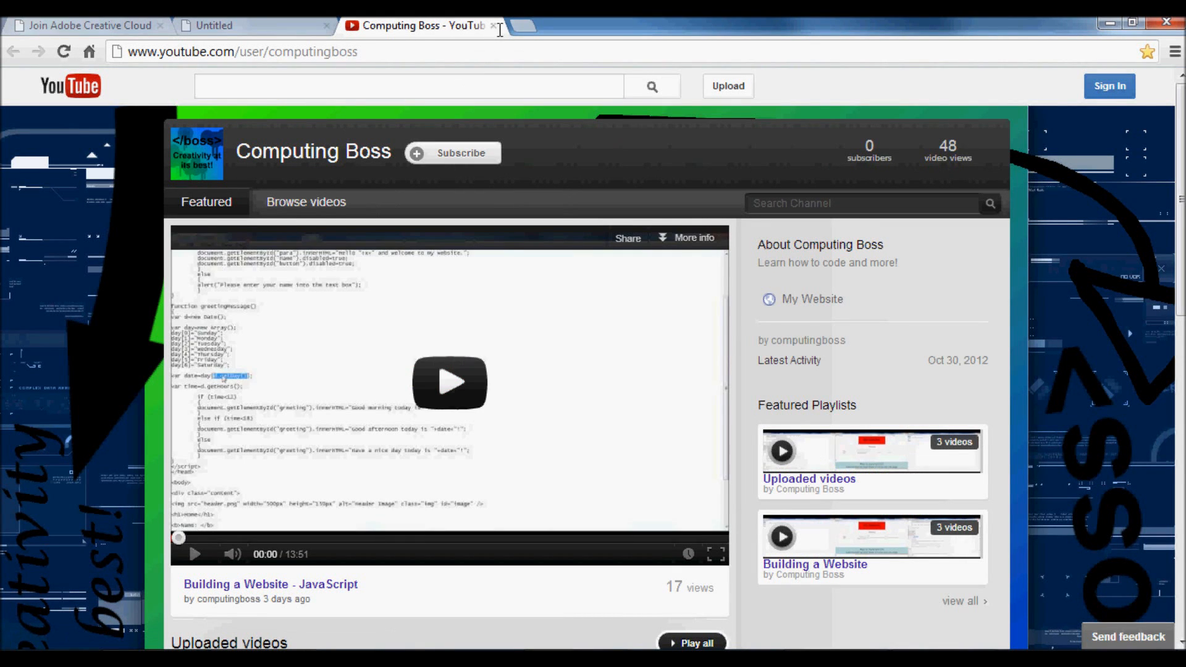
click(810, 299)
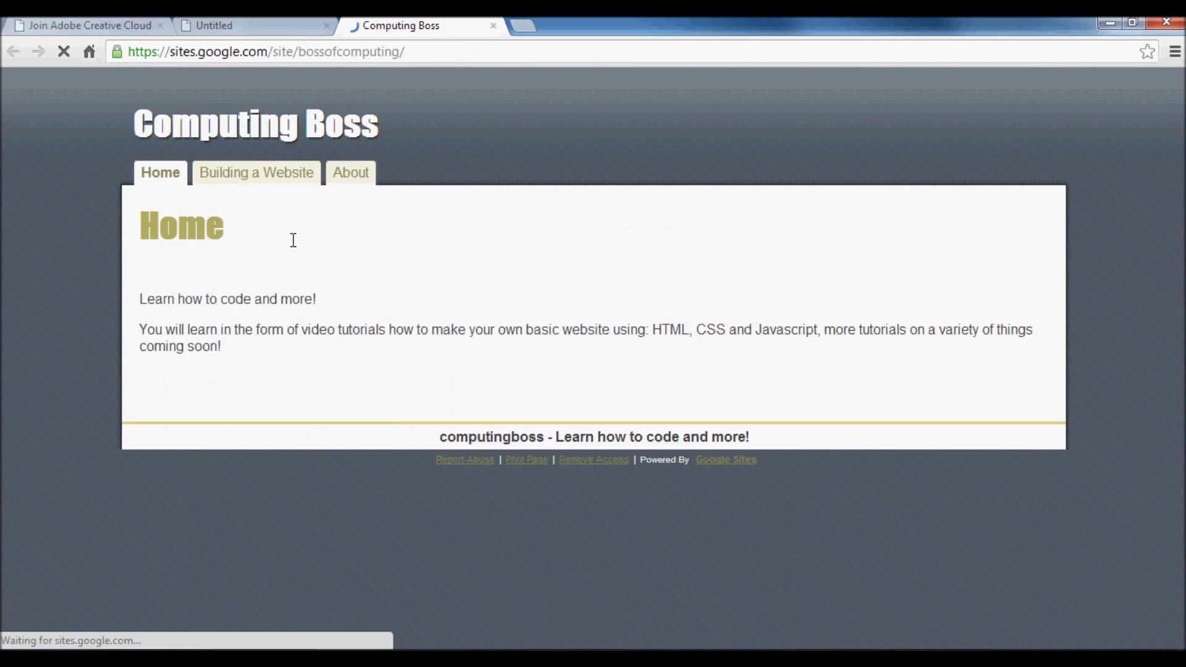